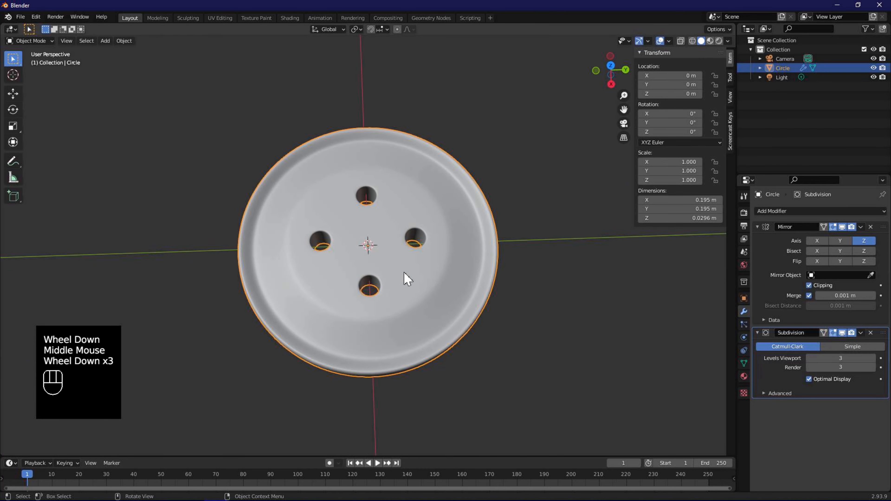
# - Start a fresh default scene with cube, camera and light via File > New > General
pyautogui.scroll(-3)
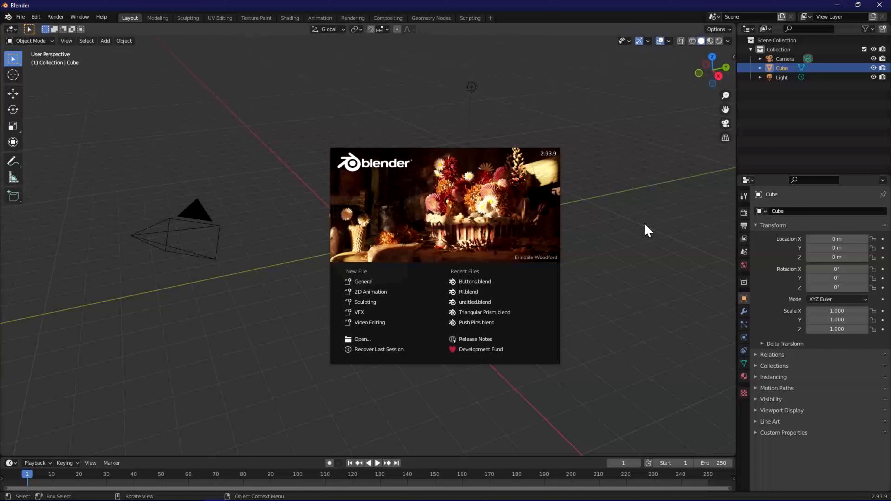
# - Delete the default cube and add a 16-vertex mesh circle of 0.1 m radius at the origin
pyautogui.press('x')
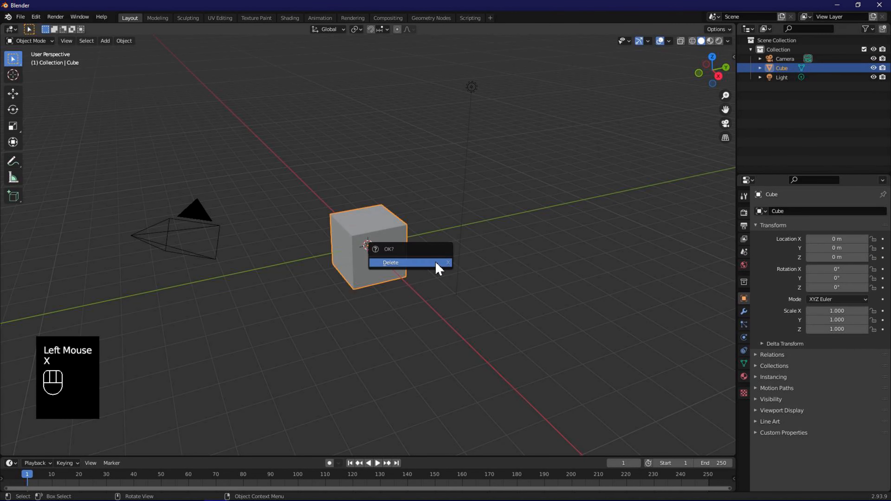
pyautogui.click(104, 41)
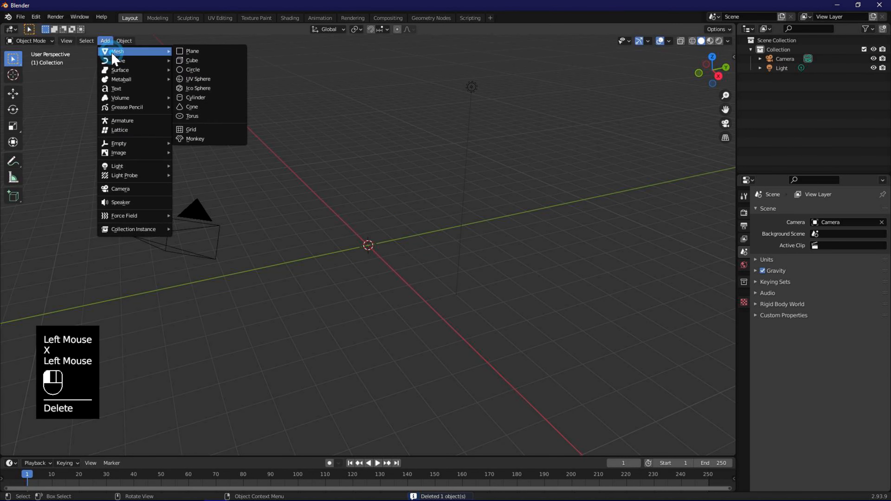
pyautogui.click(192, 69)
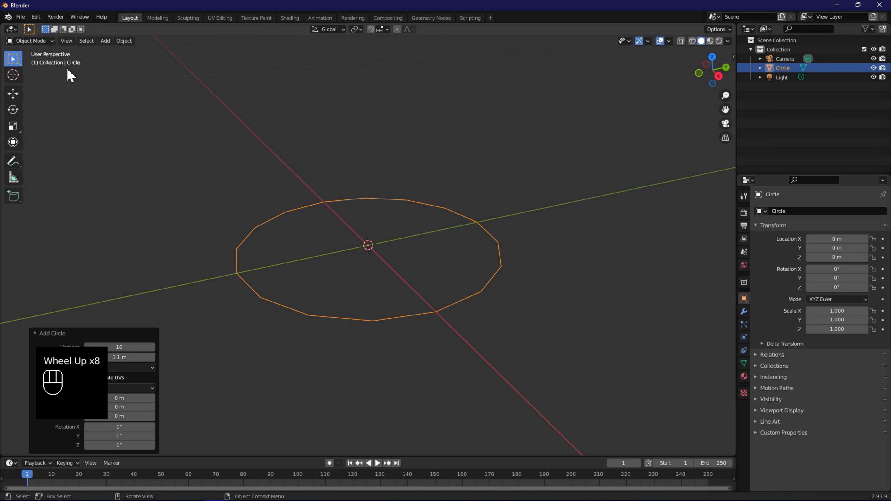
# - In Edit Mode, fill the circle into a disc and inset it into concentric rings of faces
pyautogui.press('Tab')
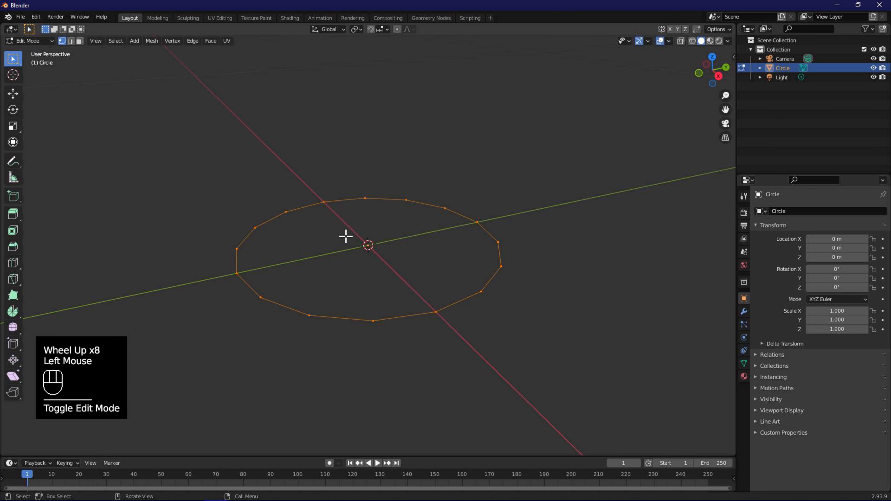
pyautogui.press('f')
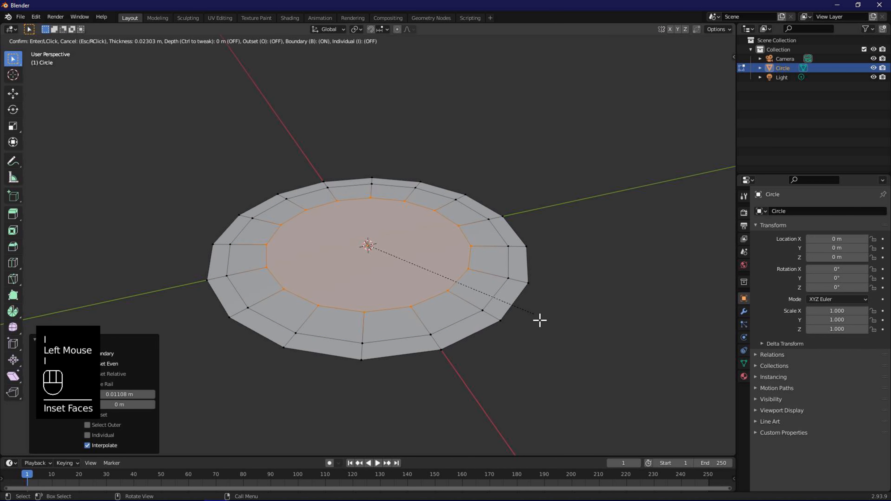
pyautogui.moveTo(507, 306)
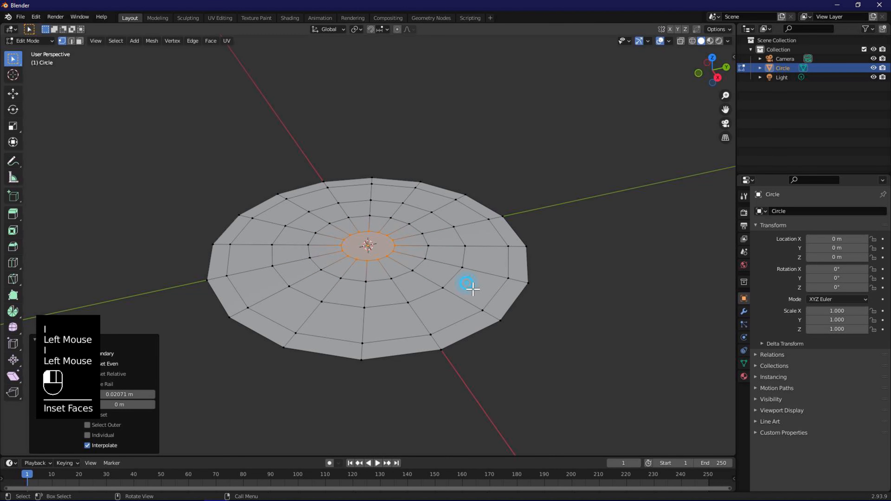
pyautogui.click(508, 281)
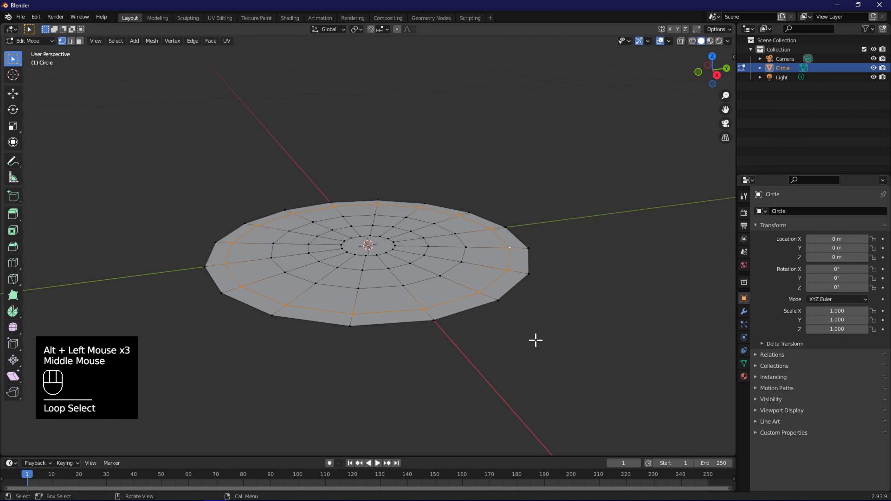
# - Invert the ring selection and lift the outer rings along Z to form a sloped rim
pyautogui.press('KP_1')
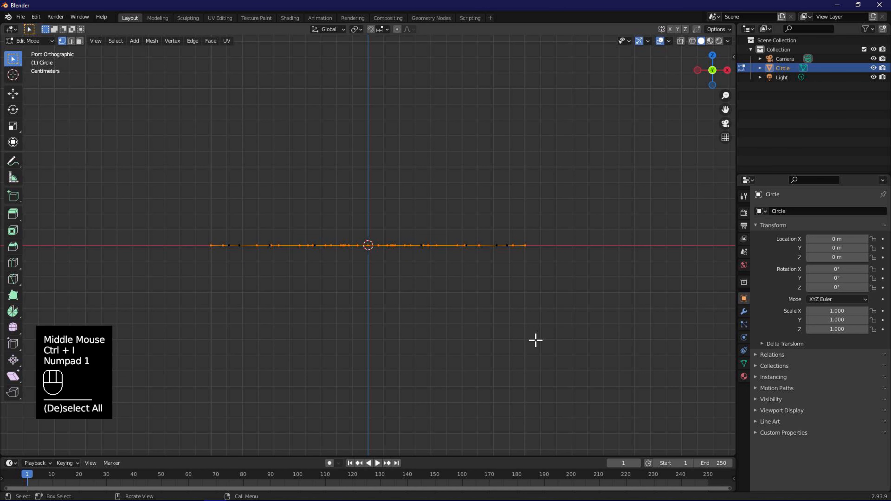
pyautogui.click(13, 93)
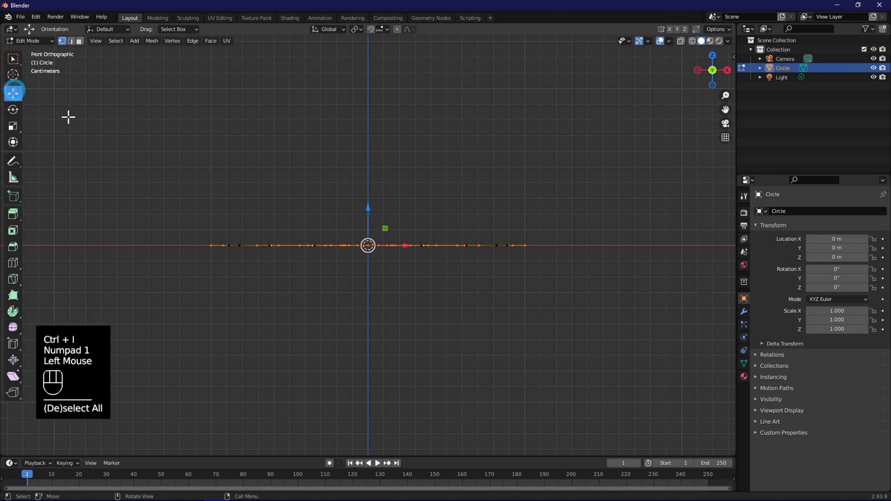
pyautogui.press('g')
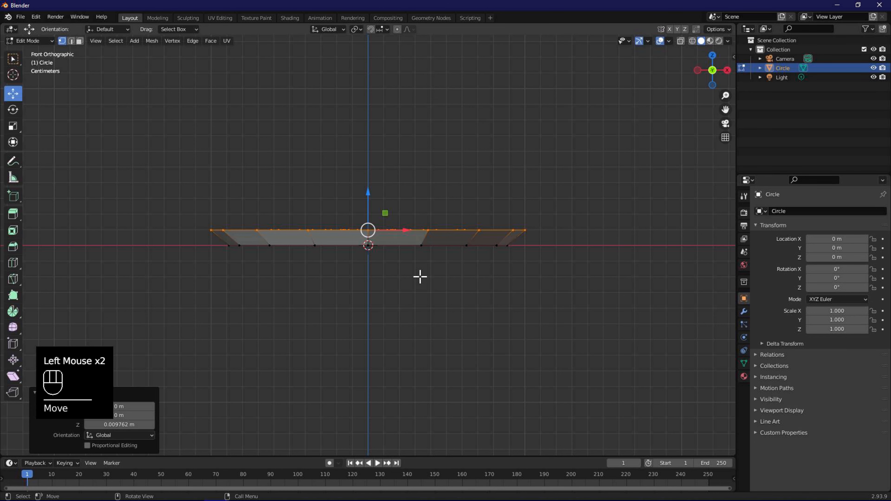
pyautogui.press('a')
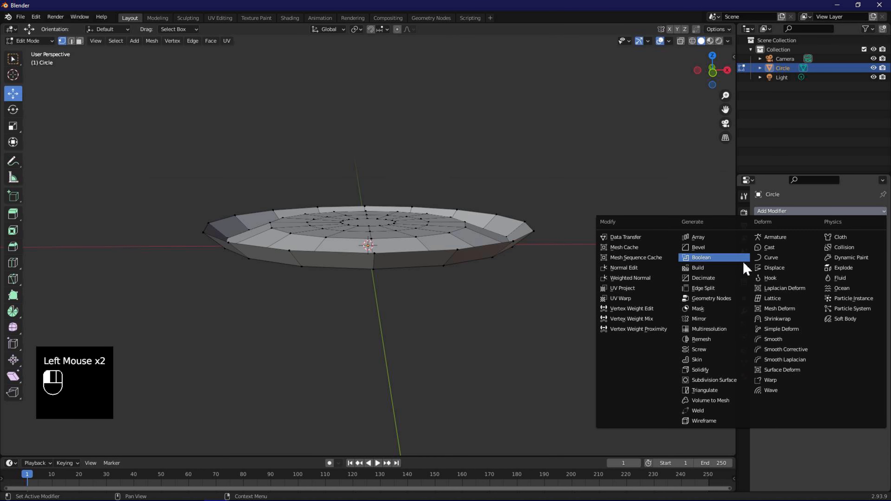
pyautogui.moveTo(699, 318)
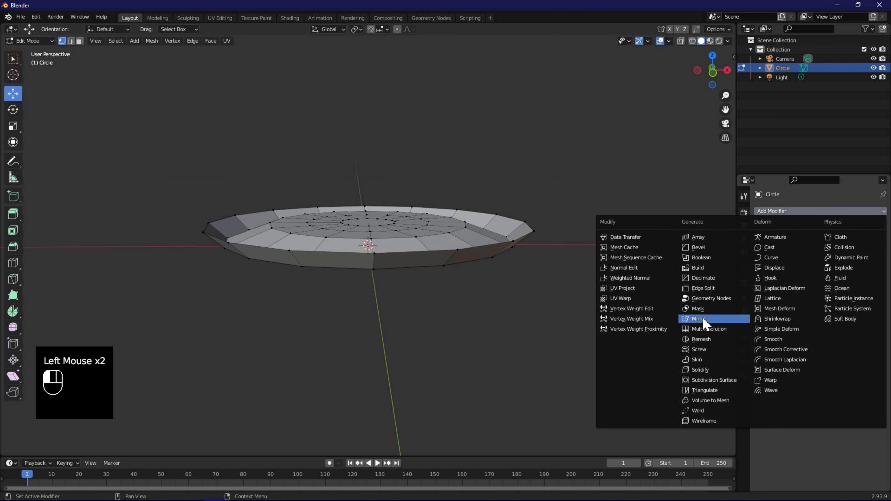
# - Add a Mirror modifier on the Z axis with Clipping to give the disc a solid underside
pyautogui.click(697, 319)
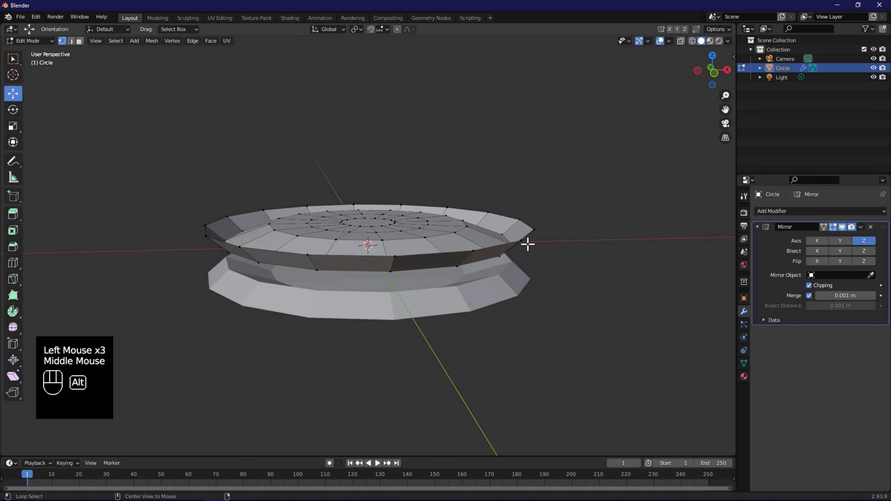
pyautogui.click(521, 241)
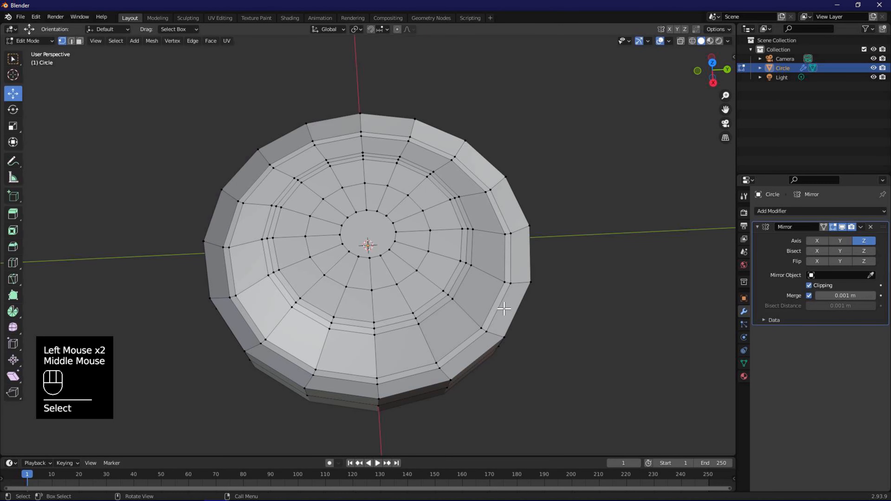
# - View the button from the top to select the four inner vertices for the buttonholes
pyautogui.press('KP_7')
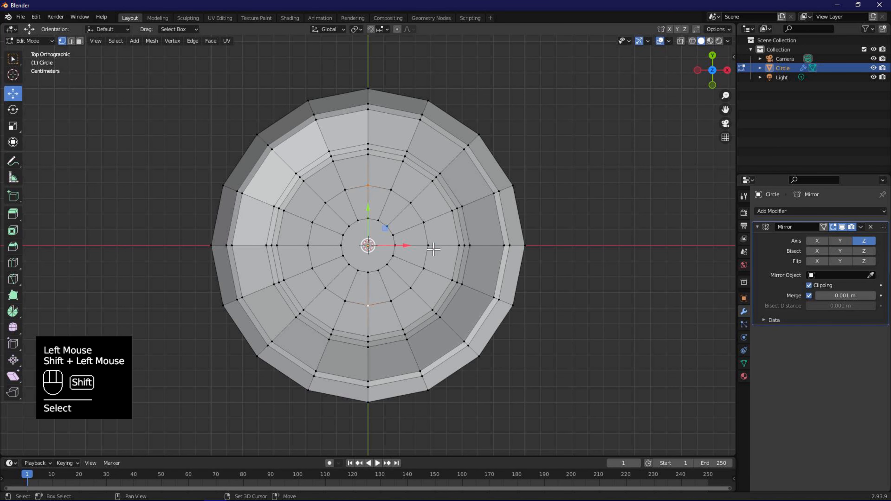
# - Scale the four hole points to about 0.9 and vertex-bevel each with 2 segments into star outlines
pyautogui.press('s')
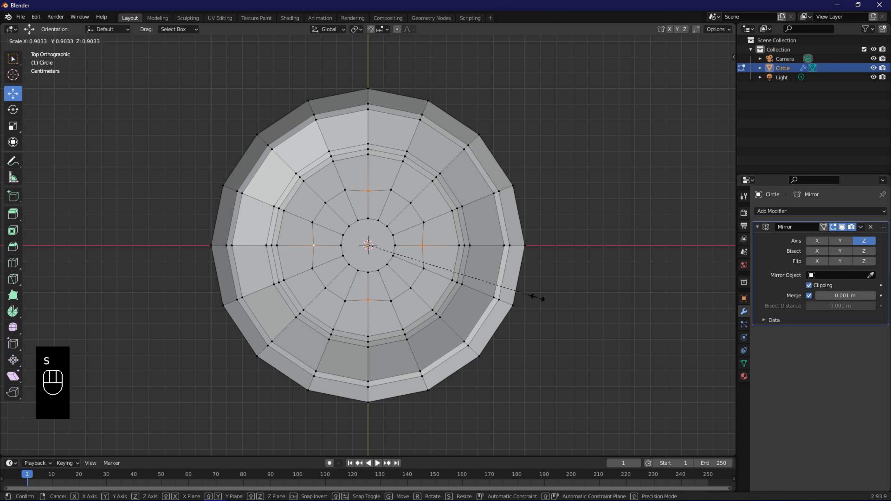
pyautogui.click(585, 319)
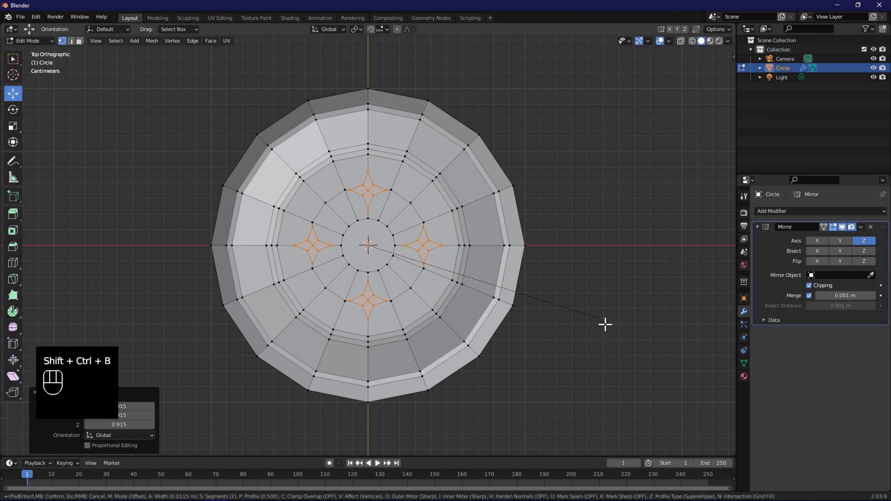
pyautogui.scroll(-3)
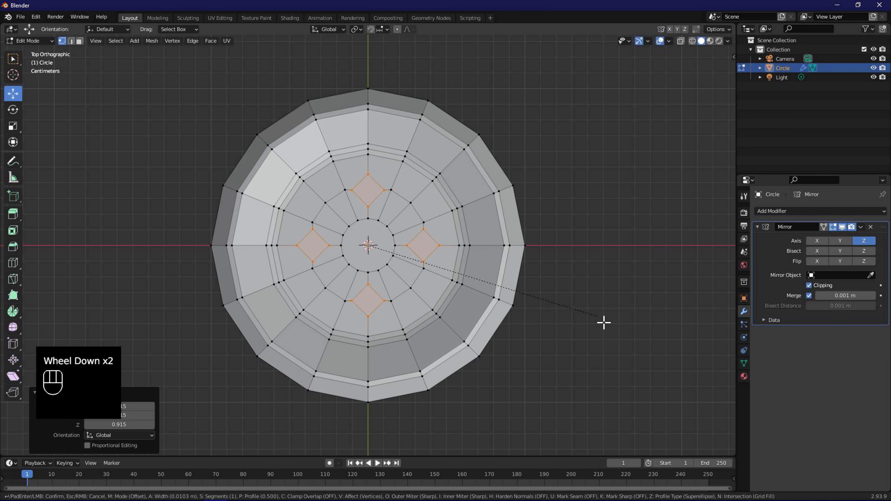
pyautogui.scroll(3)
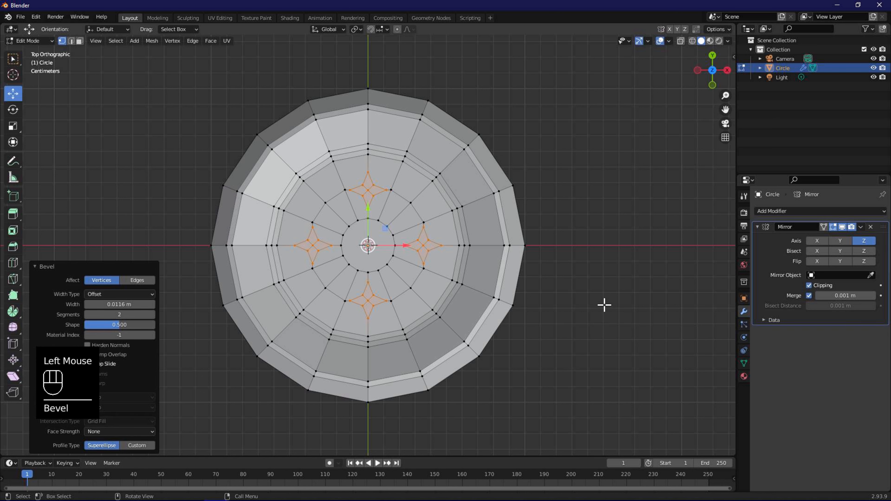
pyautogui.click(35, 17)
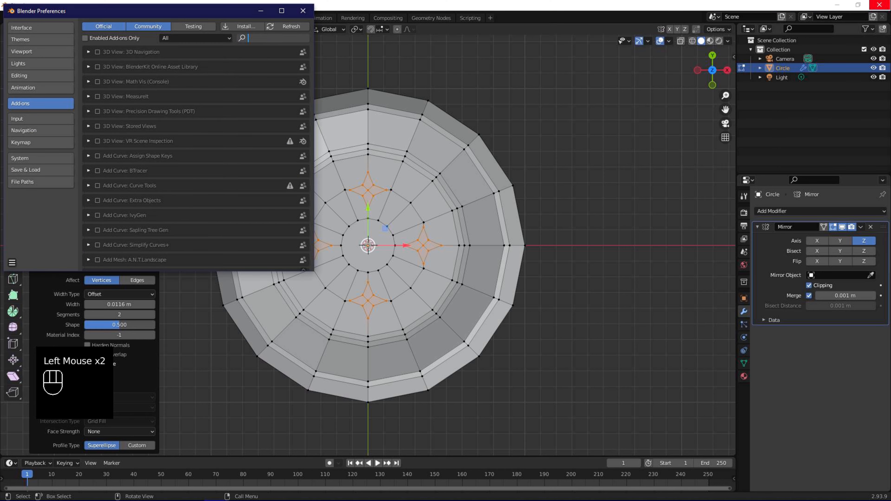
# - Search 'loop' in Preferences Add-ons and enable Mesh: LoopTools
pyautogui.write('loop')
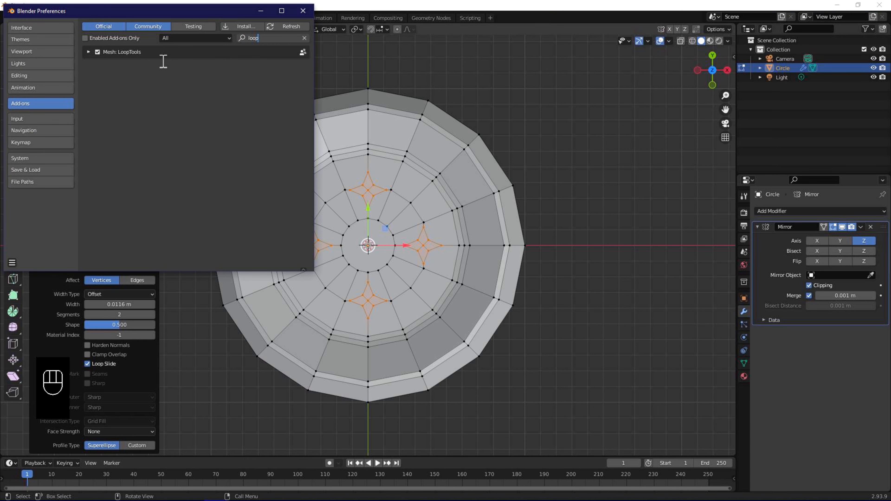
pyautogui.click(303, 11)
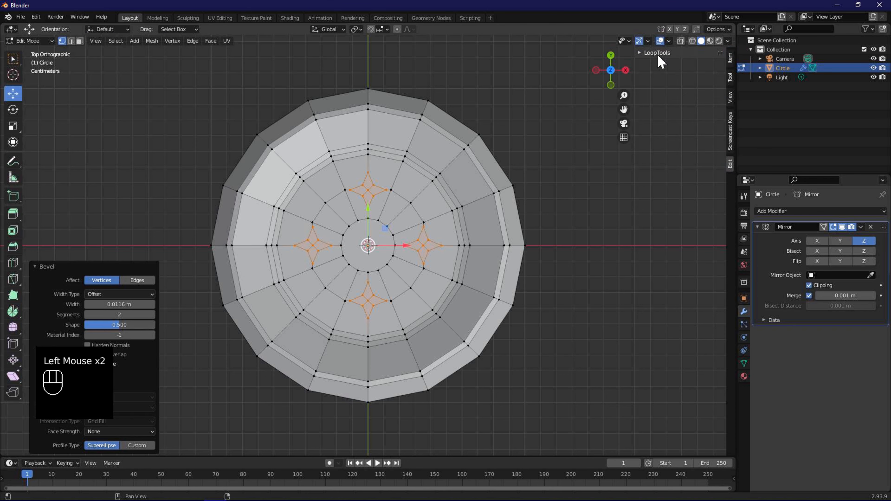
# - Round the four star outlines into circles with LoopTools and delete their faces to open the holes
pyautogui.click(656, 53)
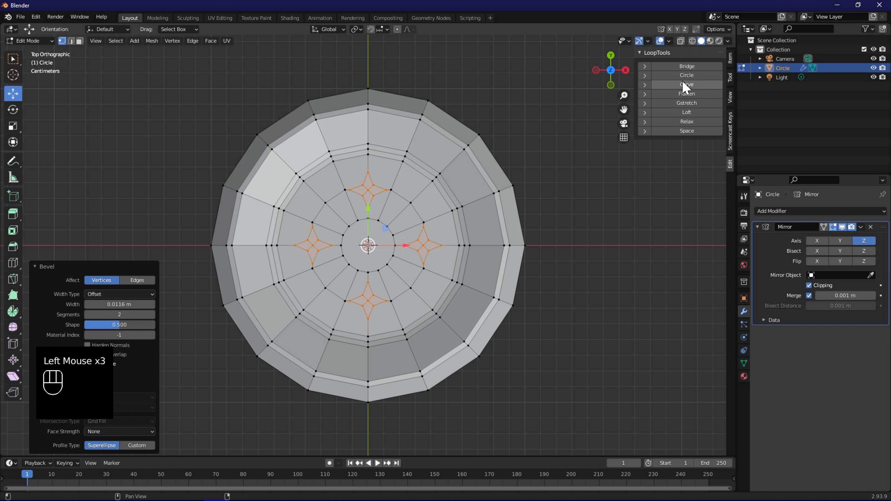
pyautogui.click(686, 75)
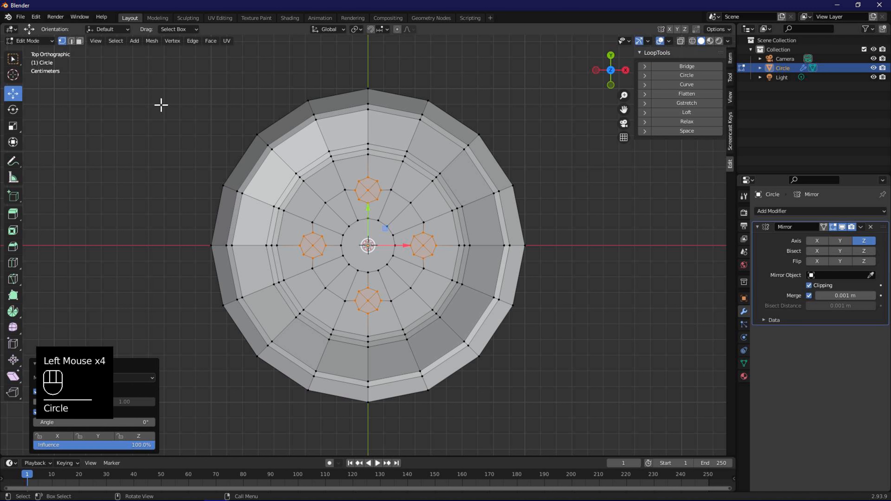
pyautogui.click(80, 41)
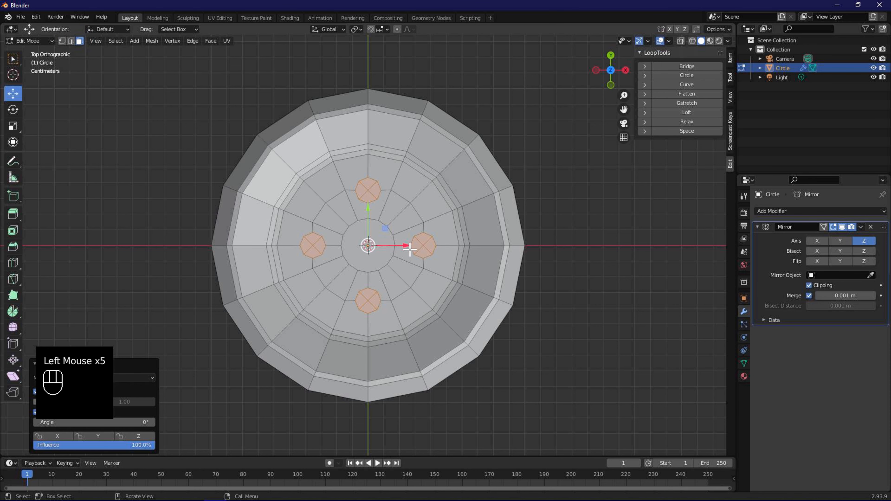
pyautogui.press('x')
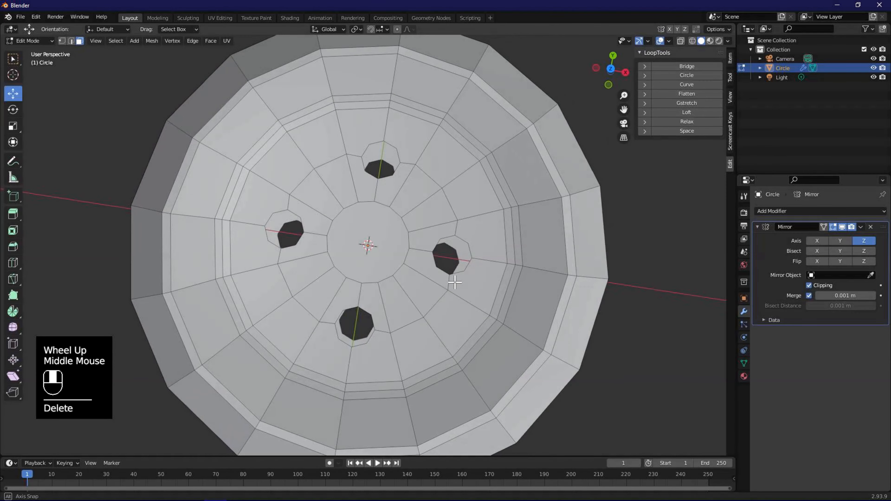
# - Select the four hole rims from top view and extrude them downward into inner hole walls
pyautogui.scroll(-3)
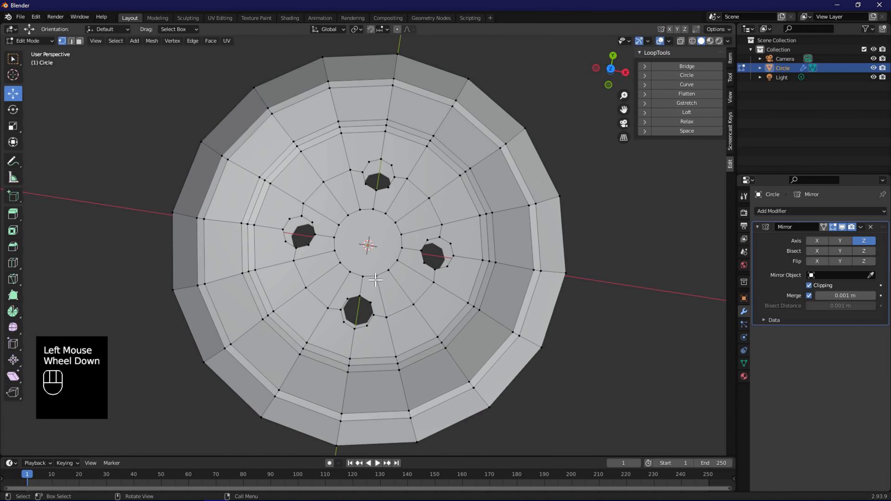
pyautogui.press('KP_7')
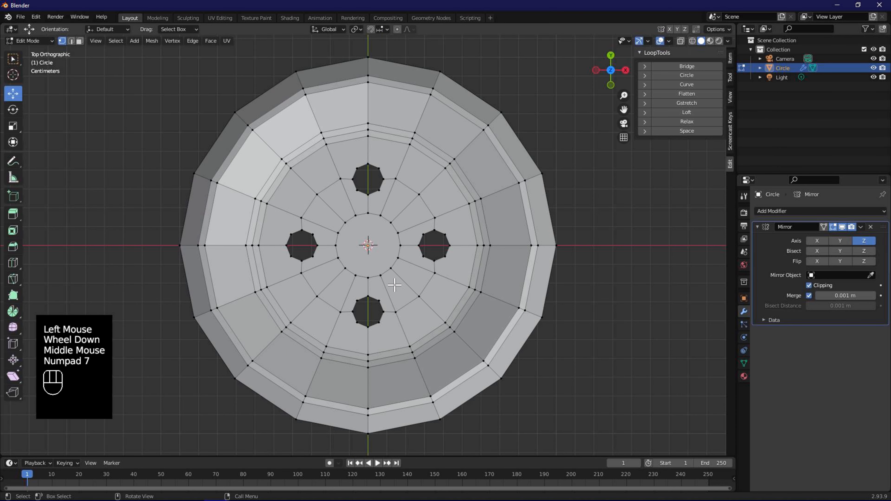
pyautogui.click(368, 180)
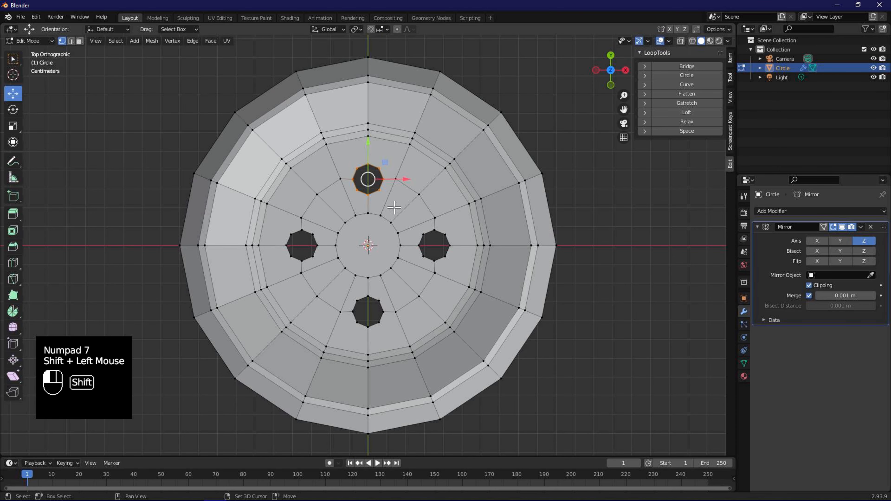
pyautogui.click(433, 245)
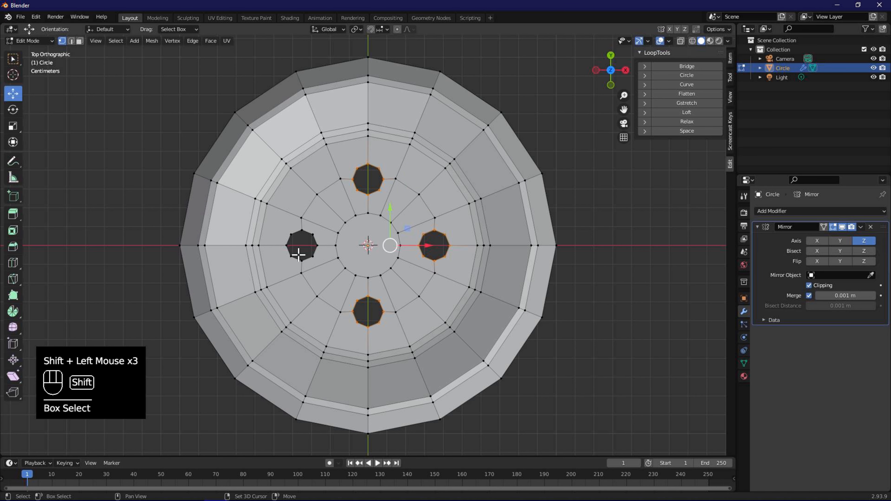
pyautogui.click(301, 246)
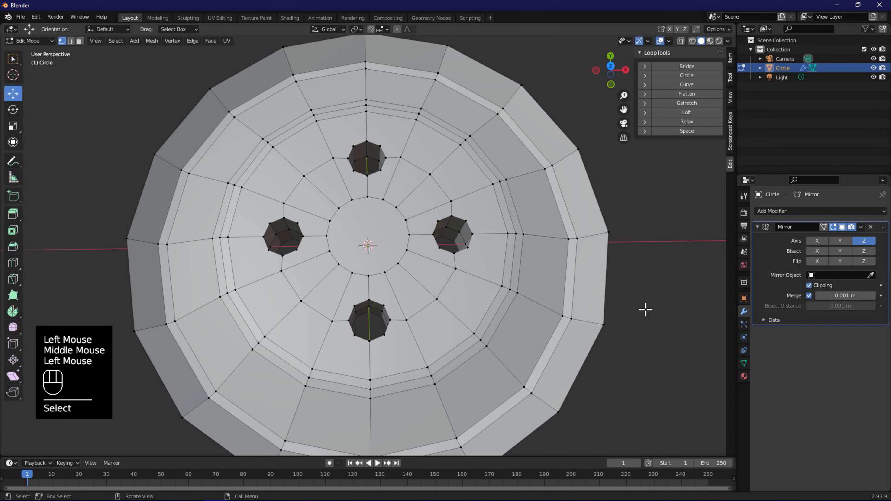
pyautogui.press('KP_7')
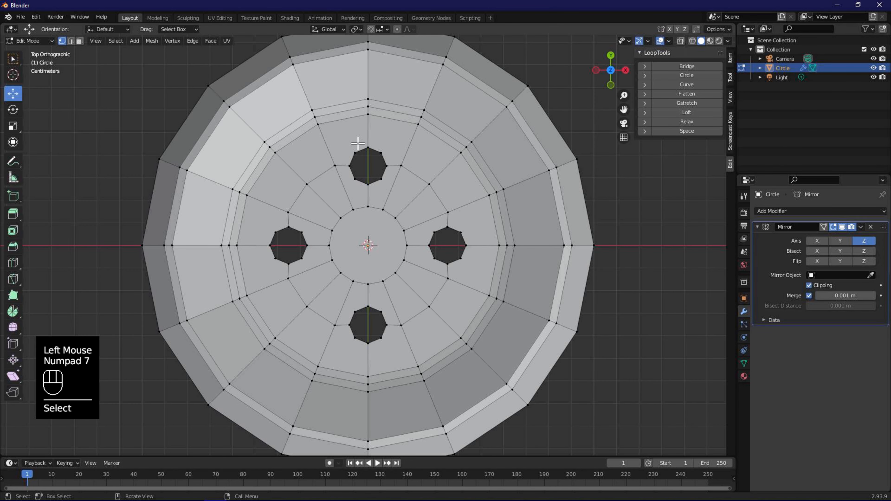
pyautogui.click(368, 166)
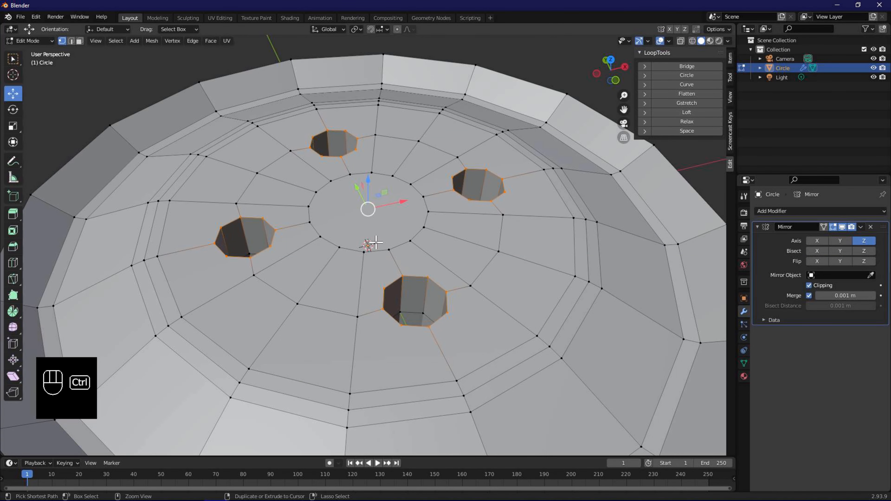
# - Bevel a narrow supporting edge ring around each hole rim and leave Edit Mode
pyautogui.press('ctrl+b')
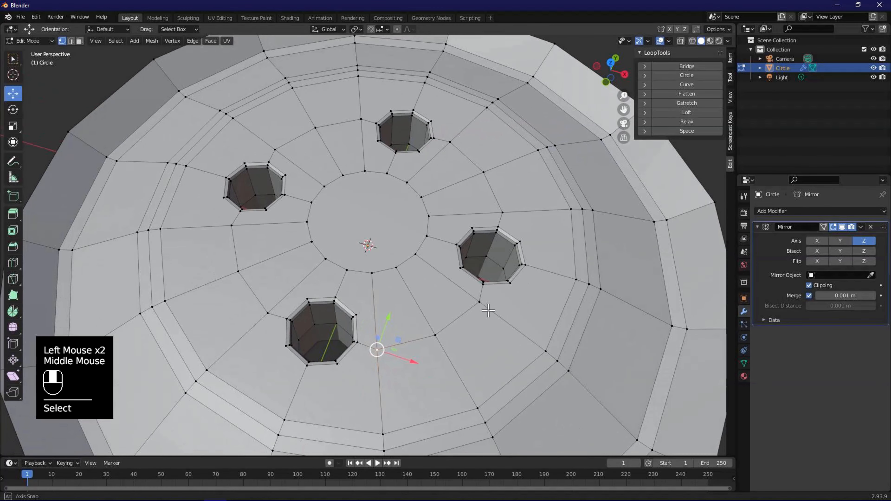
pyautogui.click(29, 41)
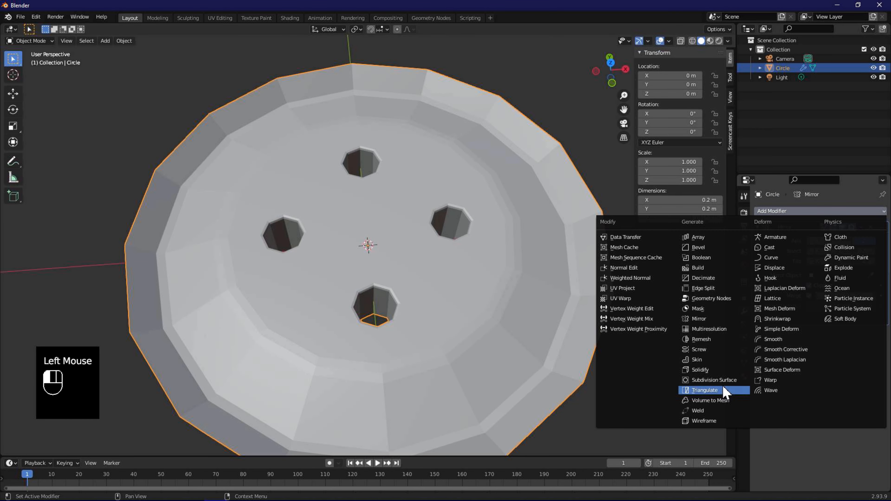
# - Add a Subdivision Surface modifier at level 3 and inspect the rounded holes from several angles
pyautogui.click(714, 380)
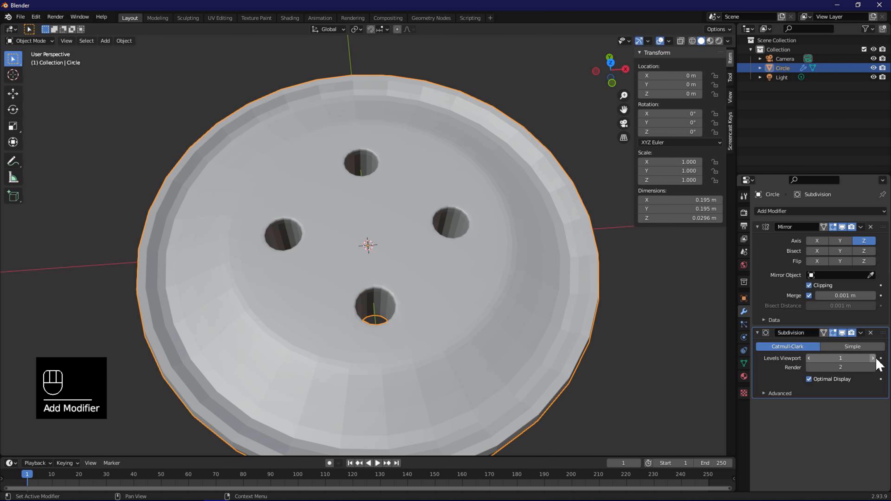
pyautogui.click(873, 358)
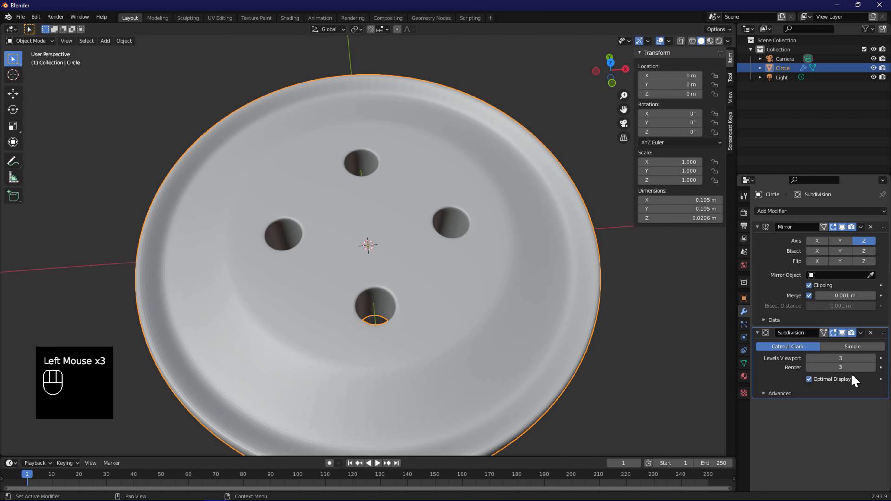
pyautogui.moveTo(368, 245); pyautogui.dragTo(482, 268)
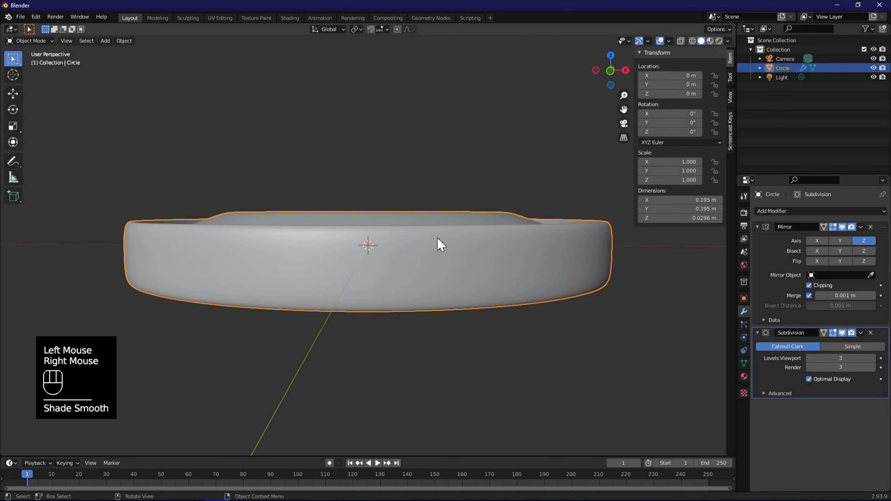
pyautogui.moveTo(438, 244); pyautogui.dragTo(427, 324)
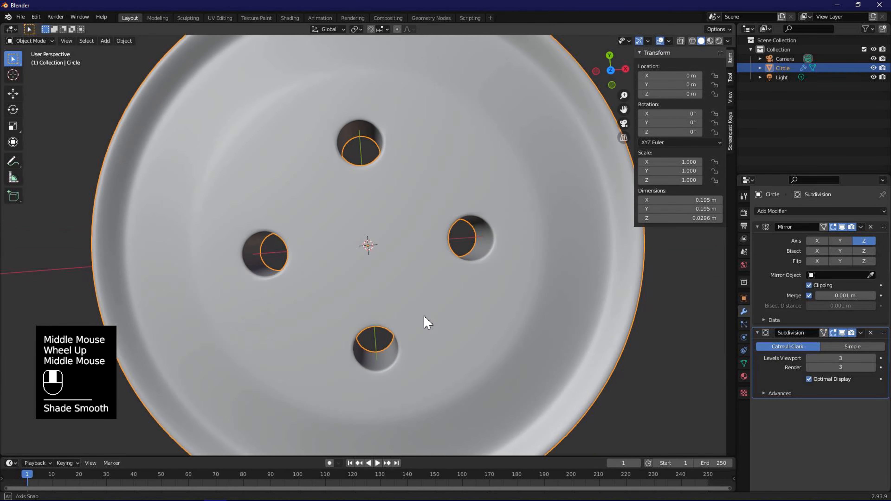
pyautogui.moveTo(426, 324); pyautogui.dragTo(332, 318)
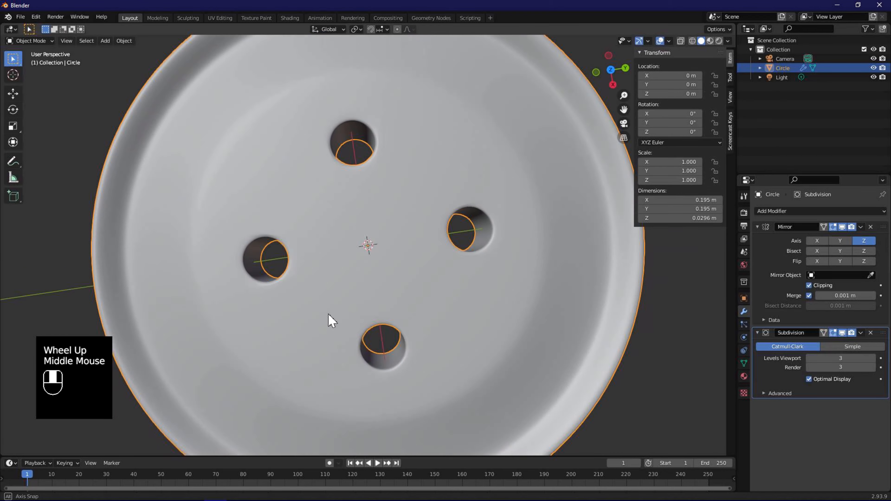
pyautogui.moveTo(332, 319); pyautogui.dragTo(449, 111)
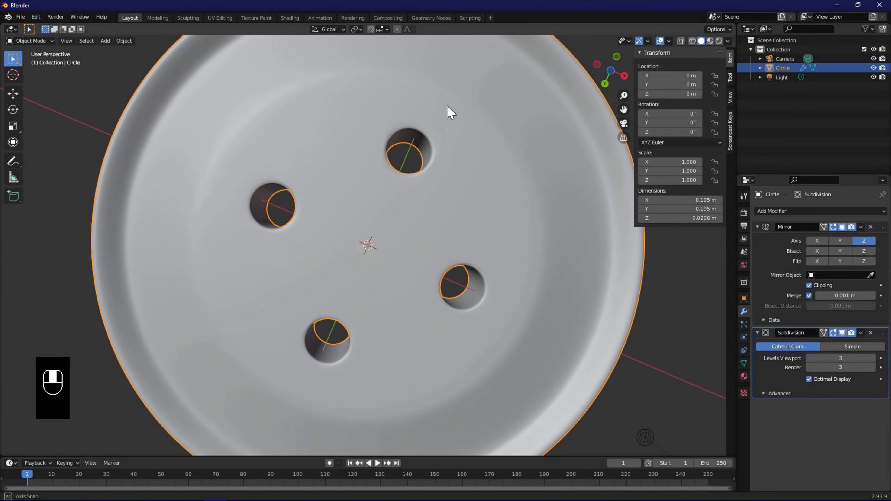
# - Shade the button smooth and bring up its material settings
pyautogui.scroll(-3)
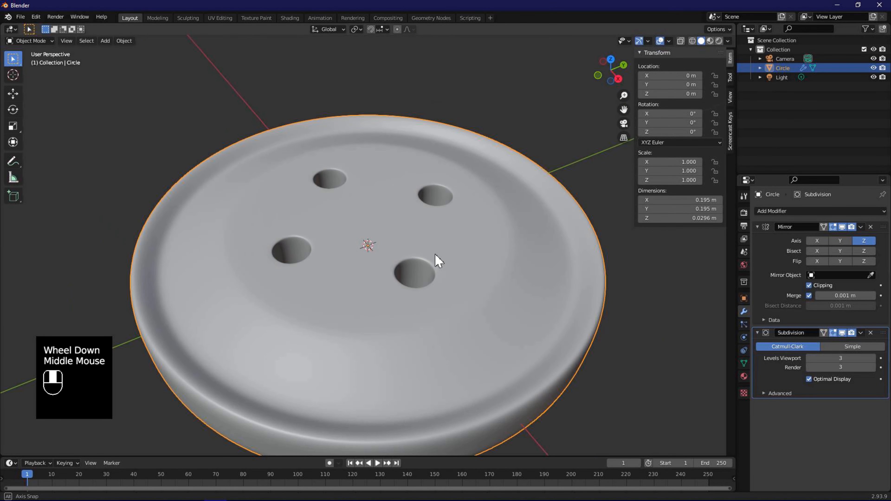
pyautogui.scroll(-3)
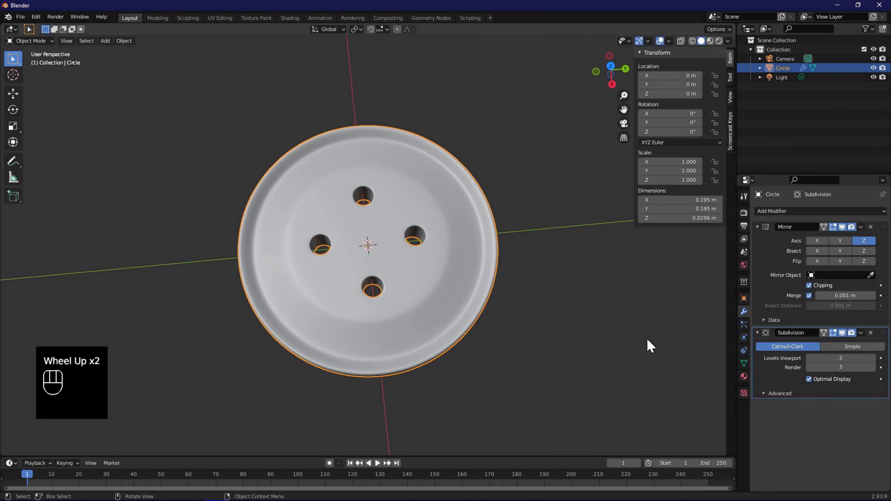
pyautogui.click(744, 392)
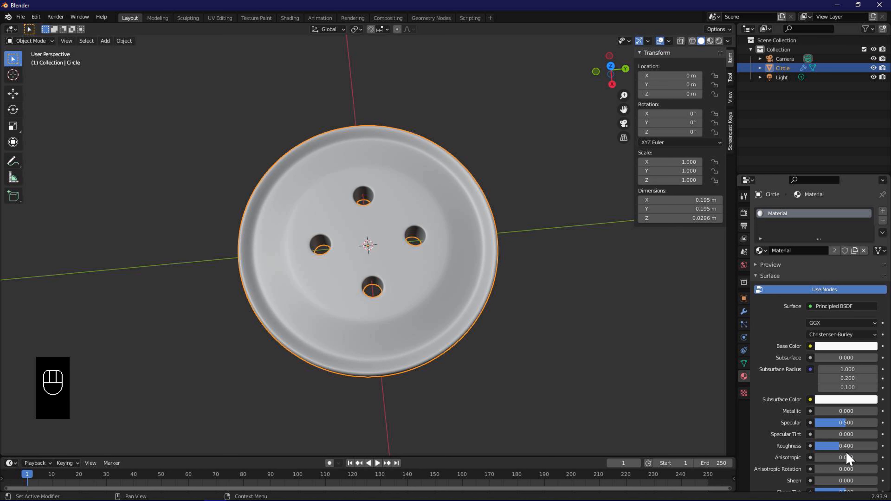
# - Set Roughness to 0 and Base Color to magenta, previewed in the Shading workspace
pyautogui.click(844, 446)
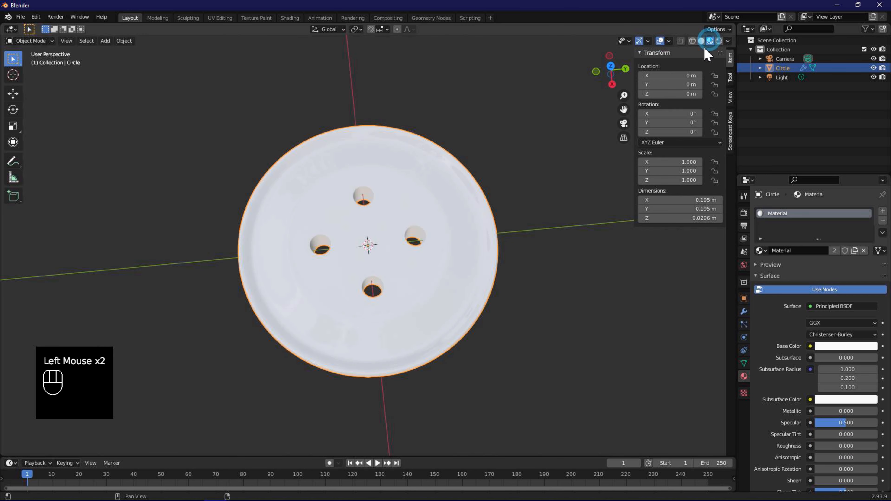
pyautogui.moveTo(370, 255); pyautogui.dragTo(348, 264)
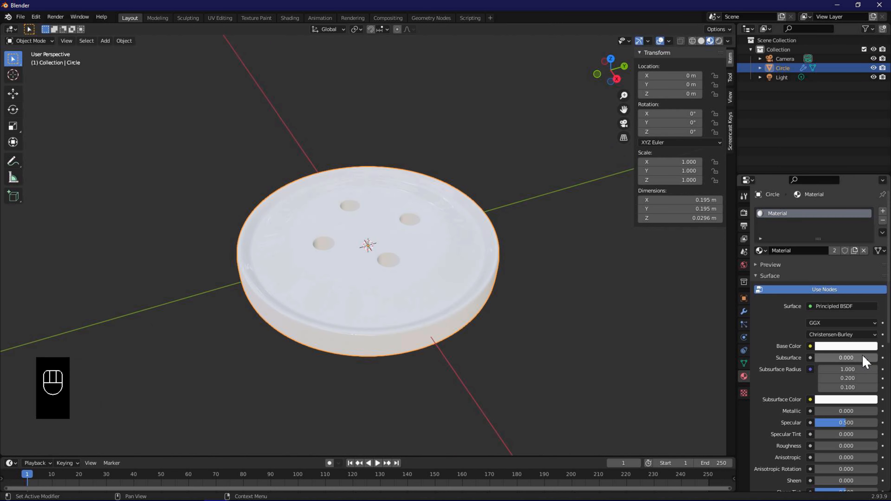
pyautogui.click(846, 346)
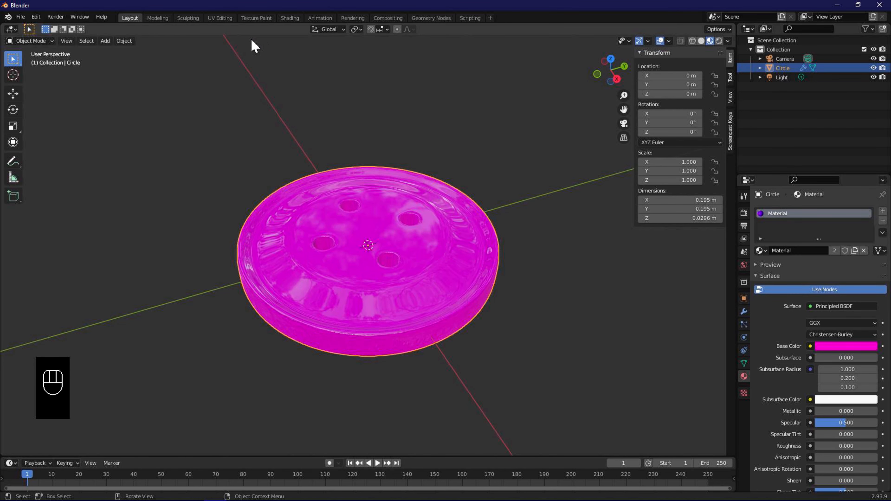
pyautogui.click(289, 18)
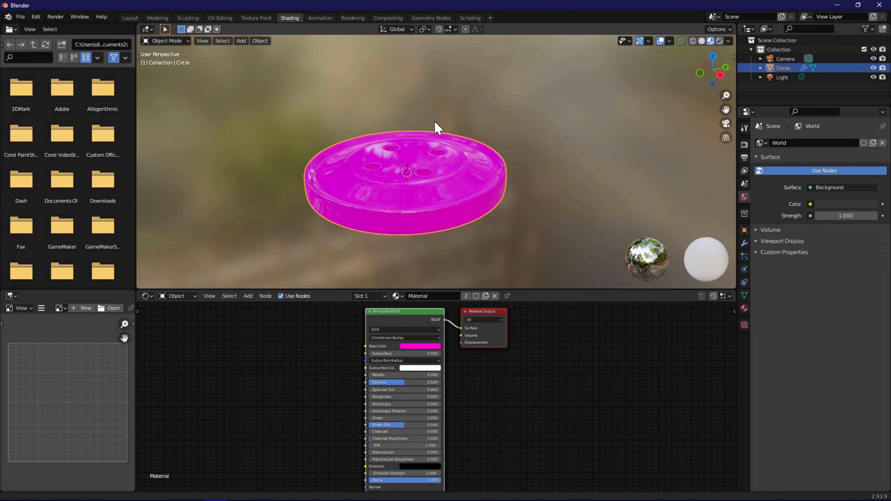
# - Add Texture Coordinate and Mapping nodes feeding a Musgrave texture bump into the BSDF Normal
pyautogui.click(248, 296)
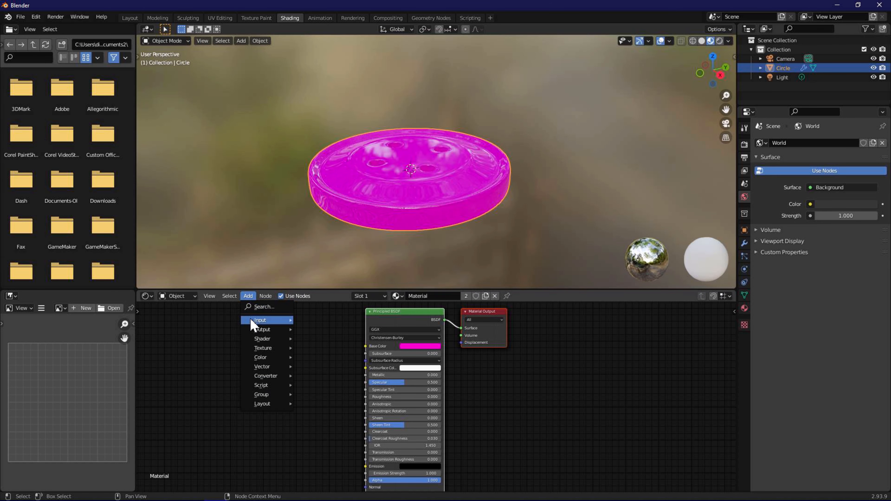
pyautogui.click(260, 320)
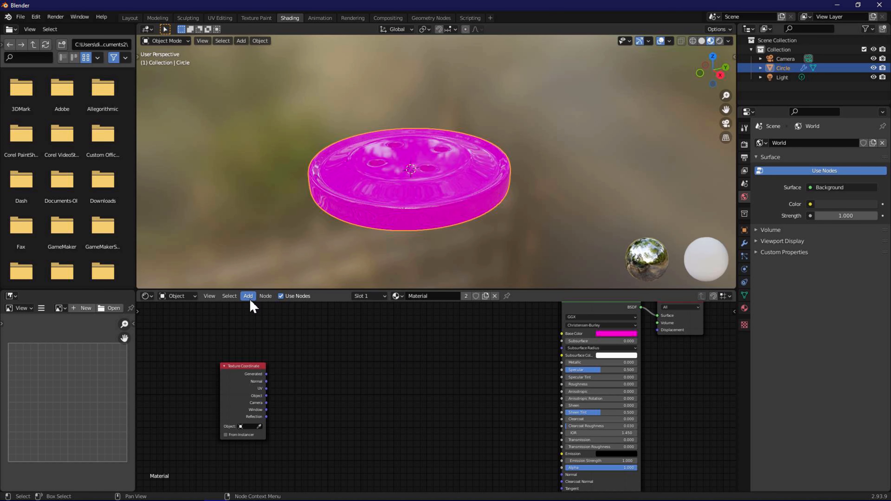
pyautogui.click(248, 296)
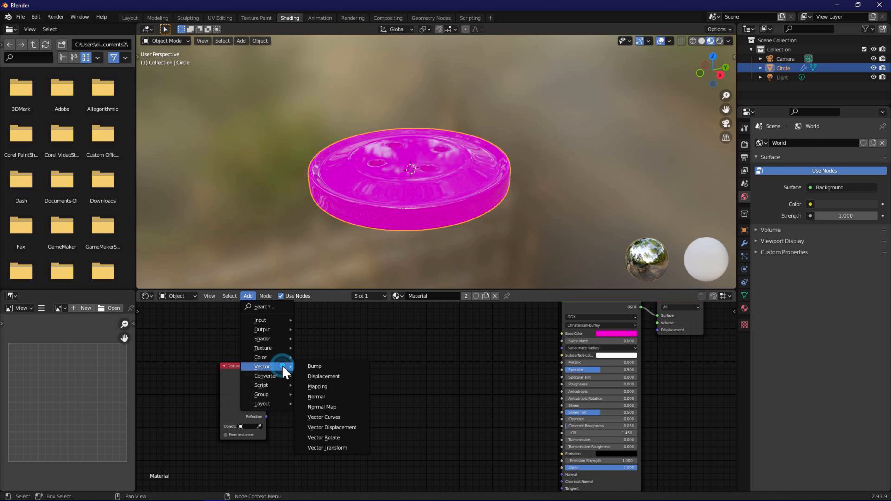
pyautogui.click(317, 387)
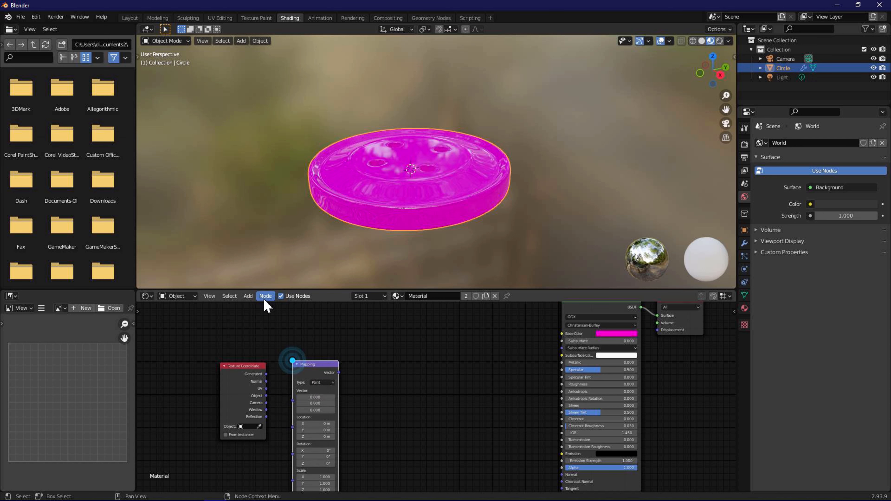
pyautogui.click(248, 296)
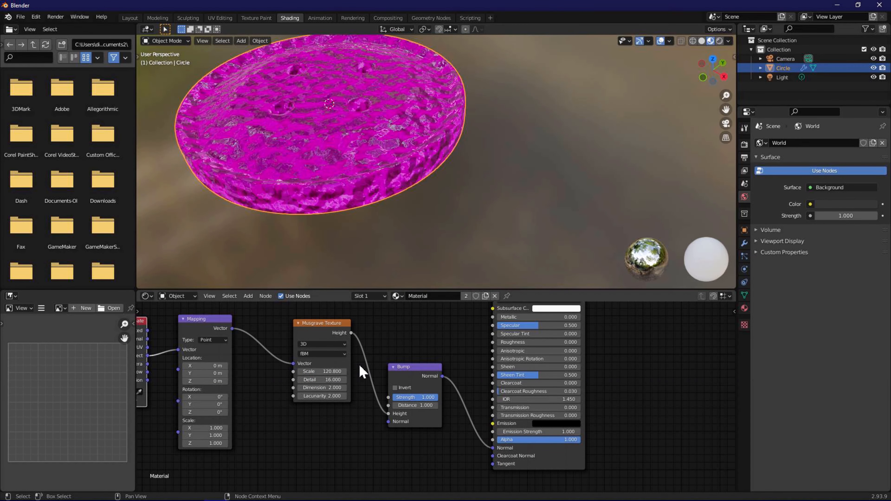
# - Lower the Musgrave Dimension to 0
pyautogui.click(321, 396)
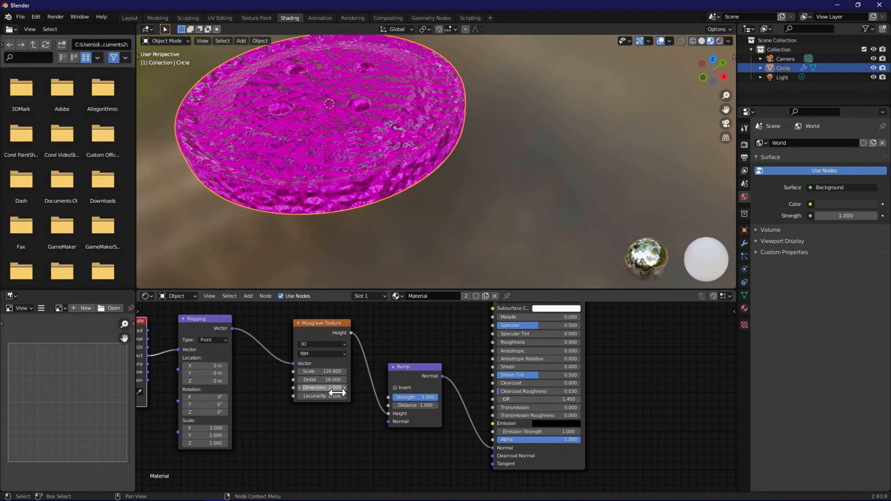
pyautogui.moveTo(329, 387); pyautogui.dragTo(295, 388)
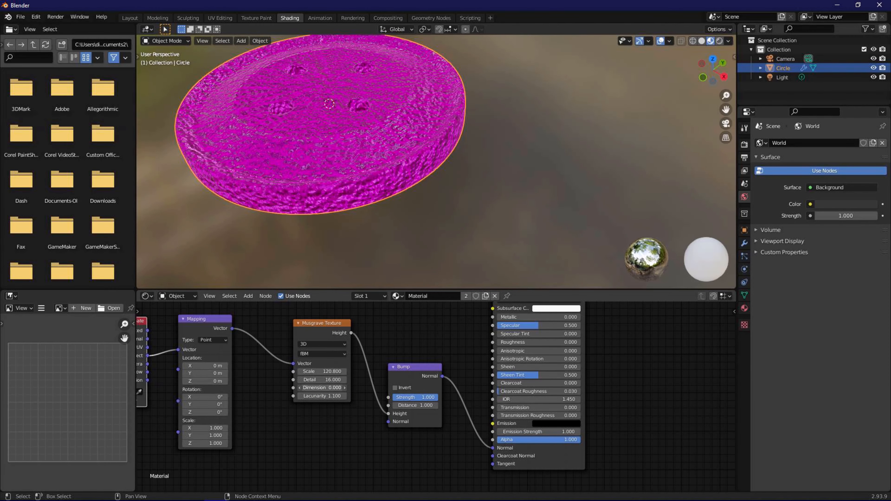
pyautogui.moveTo(329, 106); pyautogui.dragTo(337, 184)
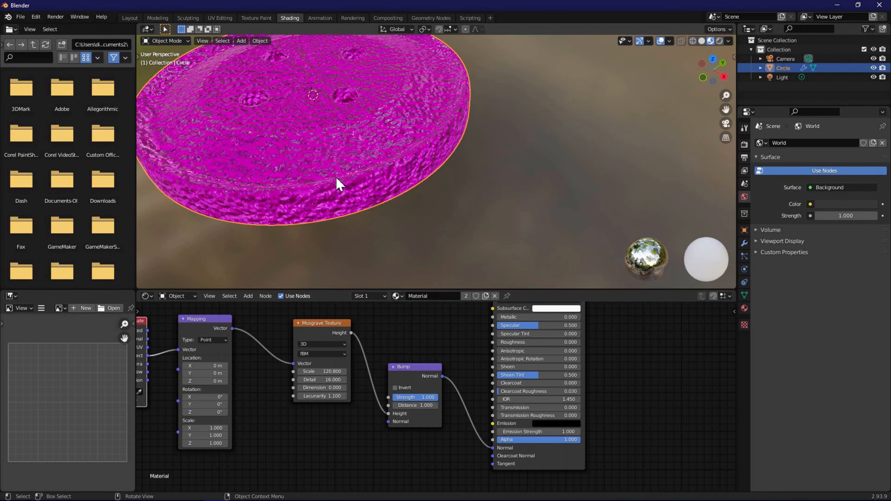
# - Set Bump Strength to 0.008 and Principled BSDF Roughness to about 0.068
pyautogui.moveTo(415, 397); pyautogui.dragTo(415, 397)
pyautogui.write('0.000')
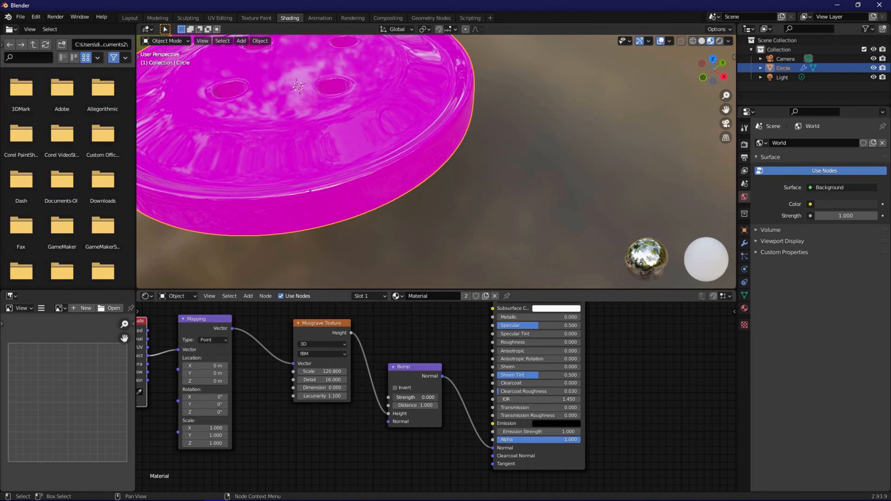
pyautogui.moveTo(423, 397); pyautogui.dragTo(429, 397)
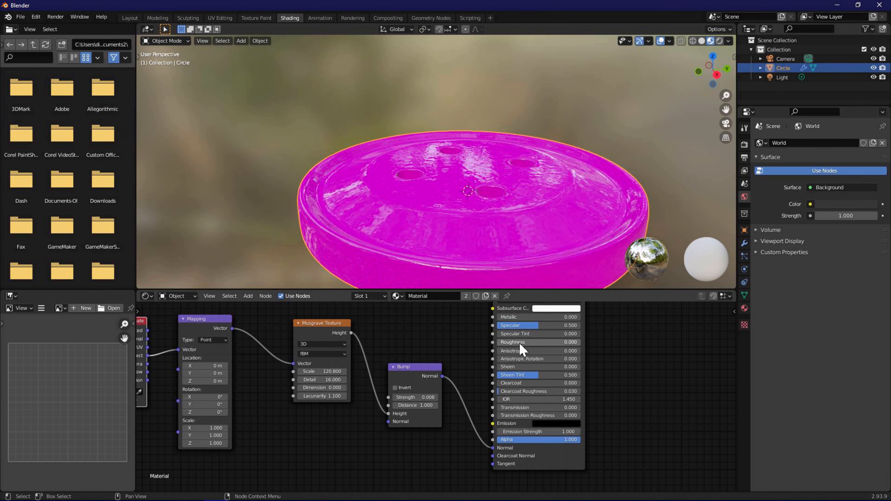
pyautogui.moveTo(534, 342); pyautogui.dragTo(542, 342)
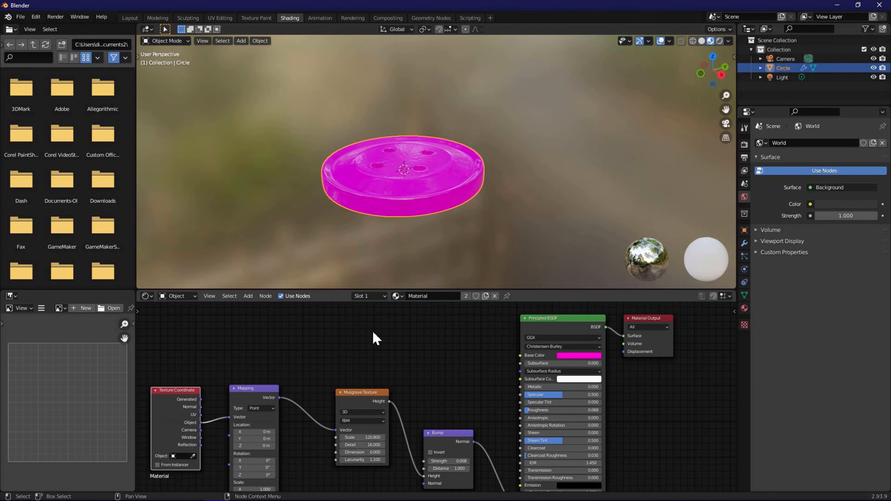
# - Drive Base Color from Object Info Random through a ColorRamp with warm colour stops, turning the button yellow
pyautogui.click(248, 296)
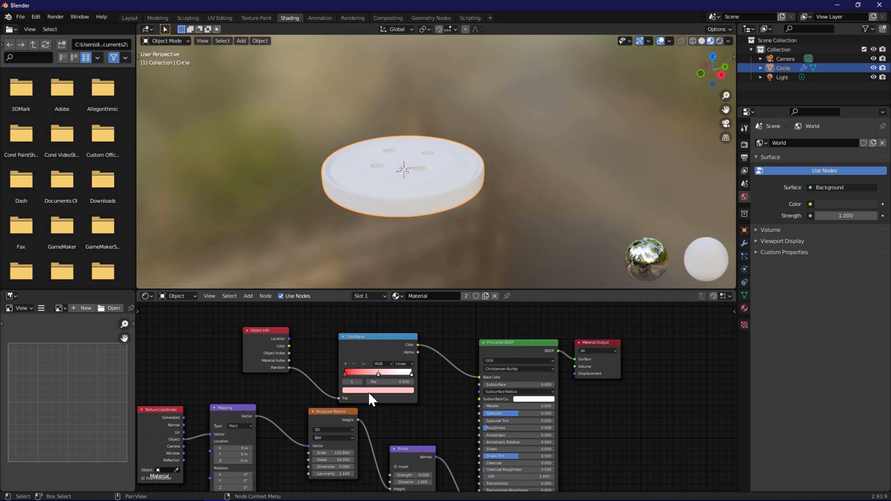
pyautogui.click(378, 390)
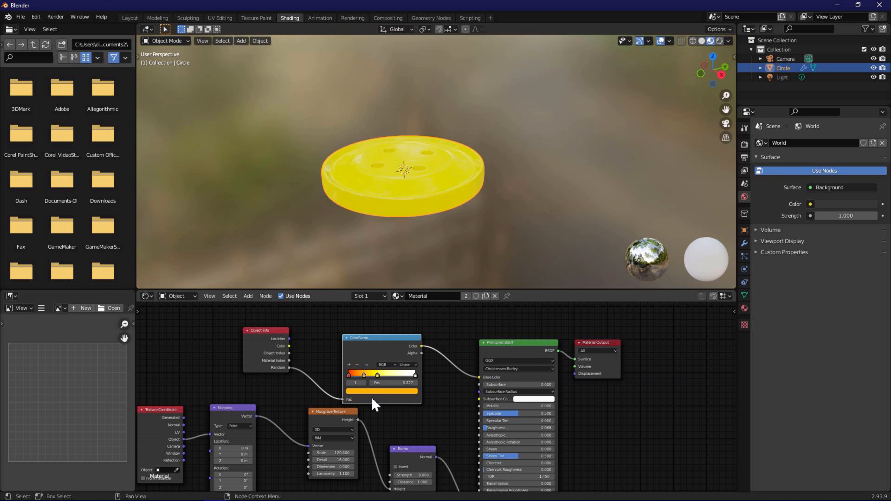
pyautogui.click(382, 390)
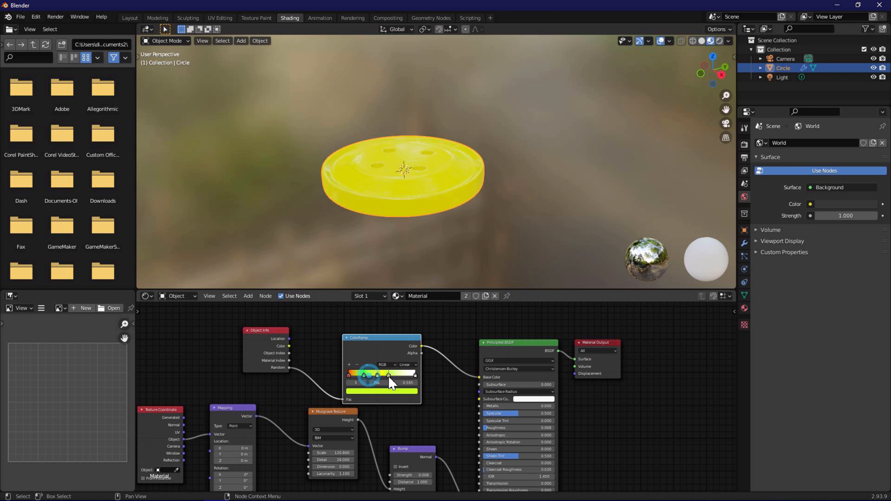
pyautogui.click(389, 375)
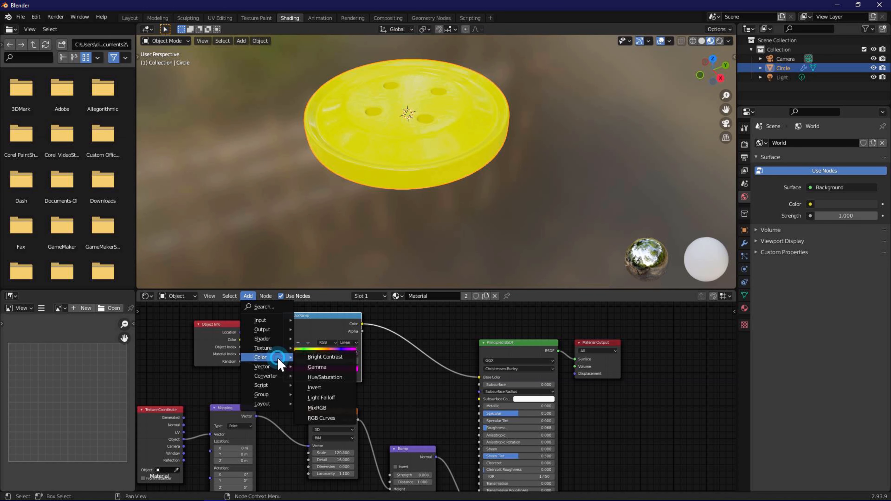
pyautogui.moveTo(329, 408)
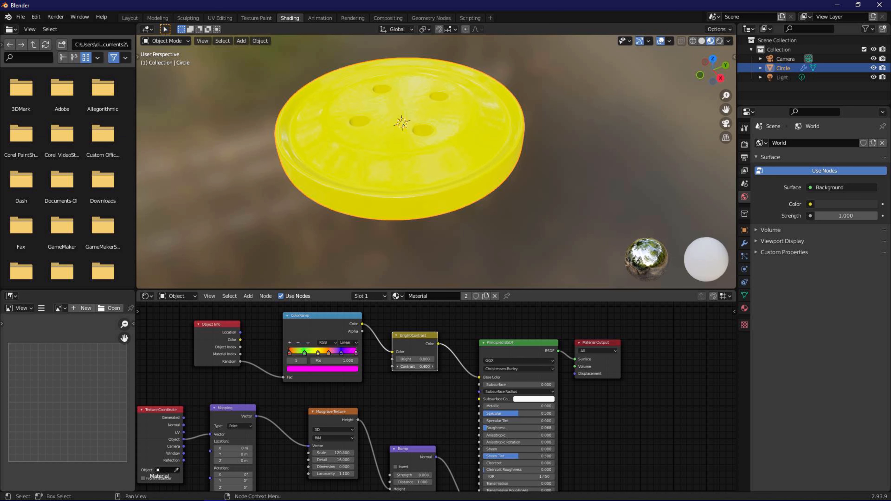
# - Insert a Bright/Contrast node before Base Color with Contrast 0.200
pyautogui.click(423, 367)
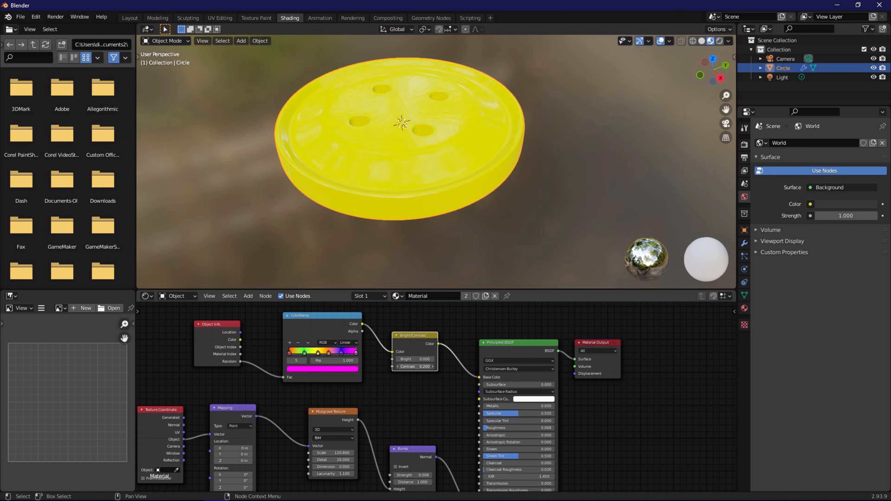
pyautogui.click(423, 366)
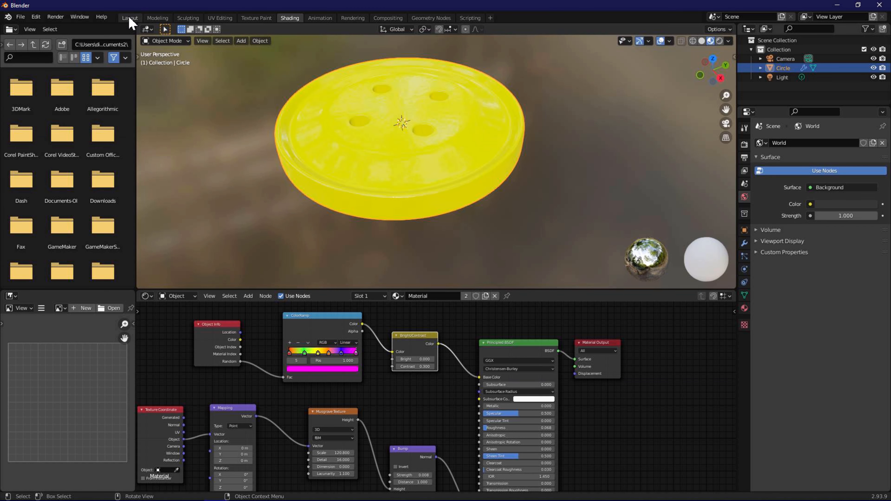
# - In the Layout workspace front view, duplicate the button along X to get an orange copy
pyautogui.click(129, 18)
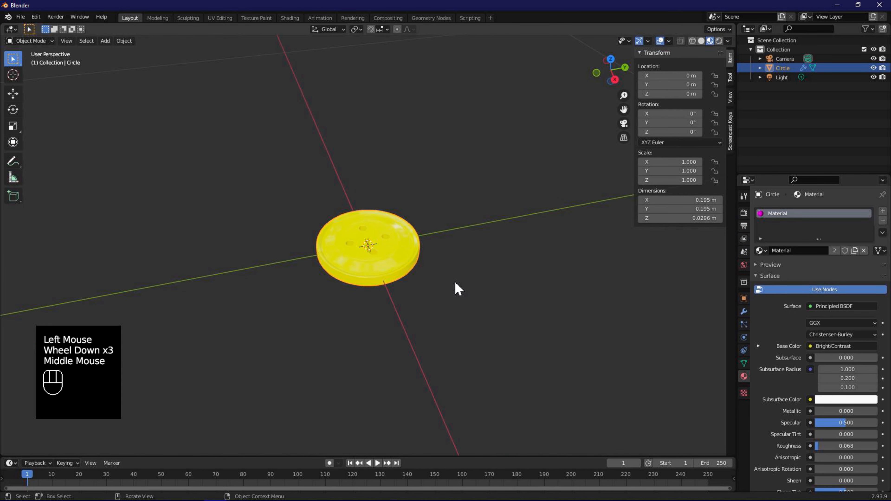
pyautogui.press('KP_1')
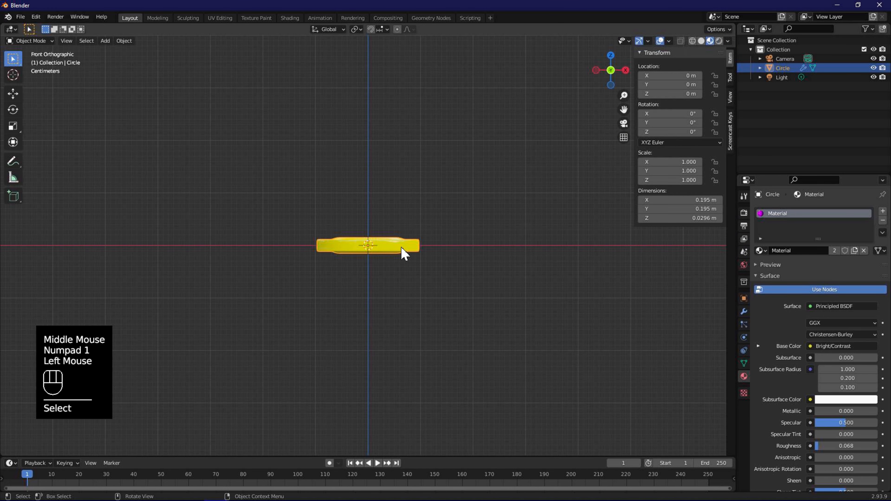
pyautogui.click(12, 94)
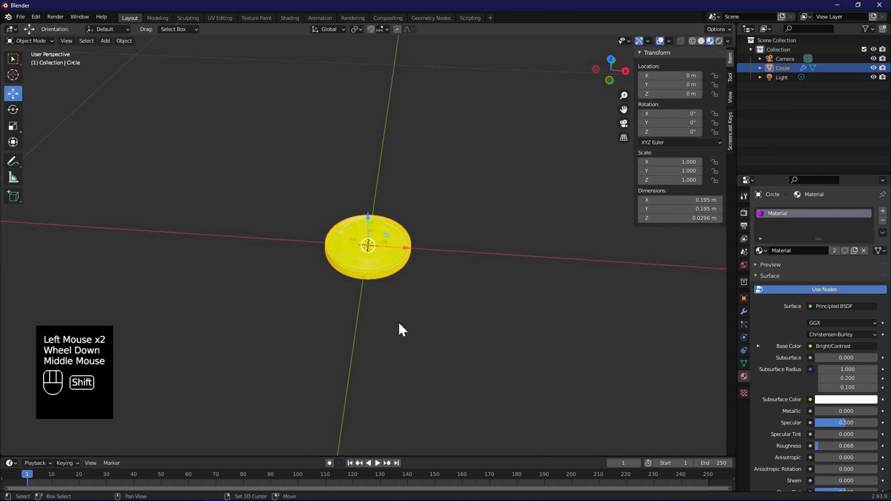
pyautogui.press('shift+d')
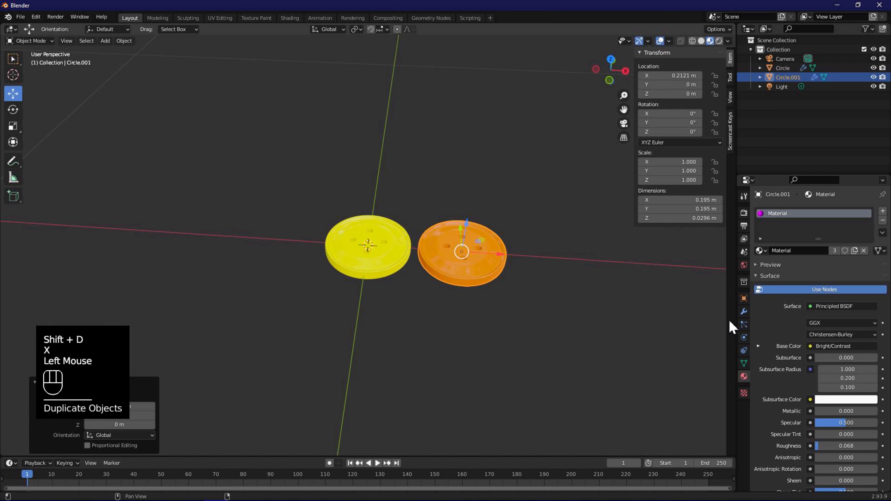
# - Give the third button a Cast modifier toward a sphere with Factor 0.37
pyautogui.click(743, 312)
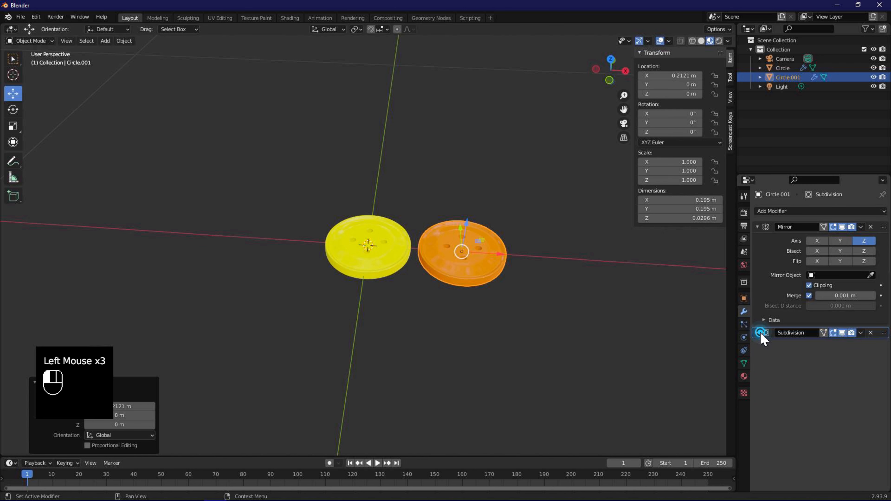
pyautogui.click(772, 211)
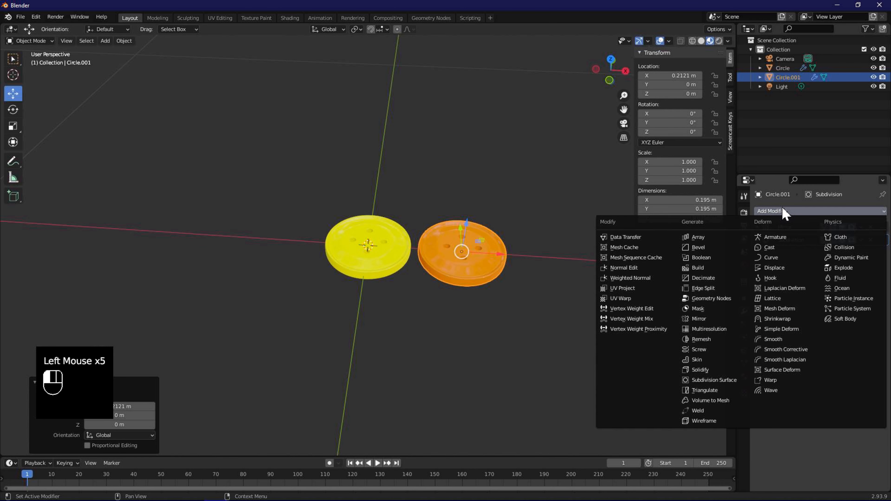
pyautogui.moveTo(789, 420)
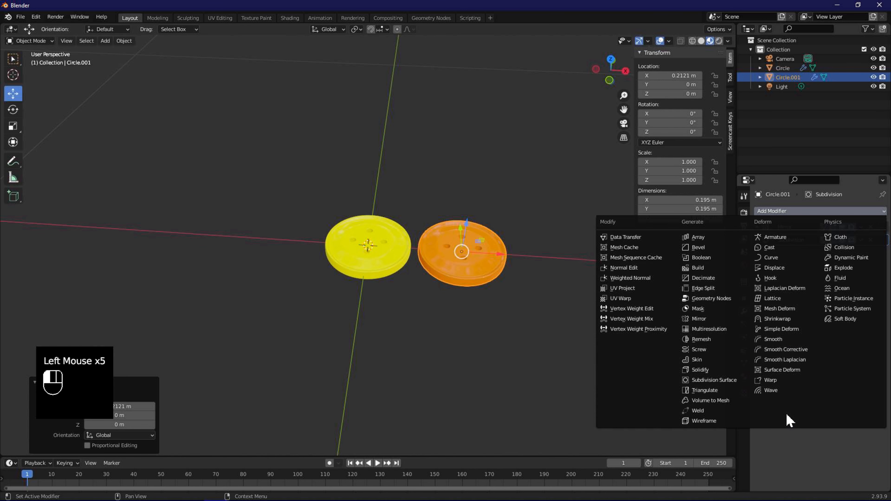
pyautogui.click(773, 248)
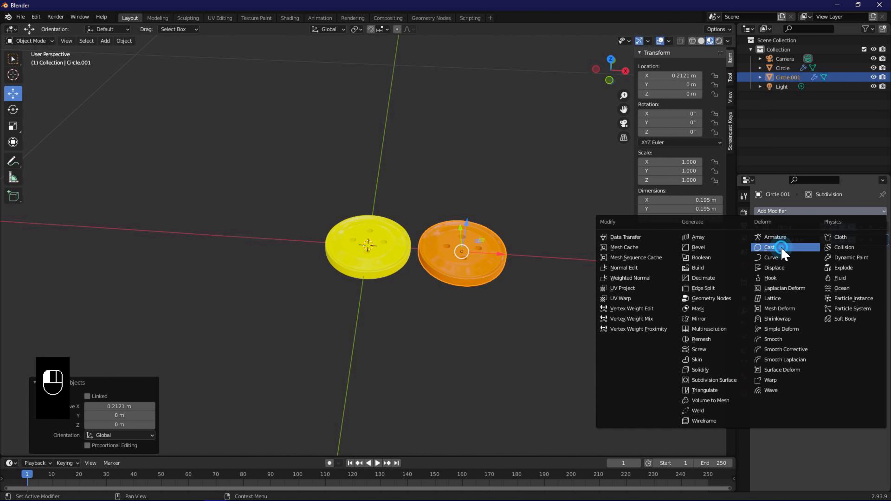
pyautogui.click(771, 246)
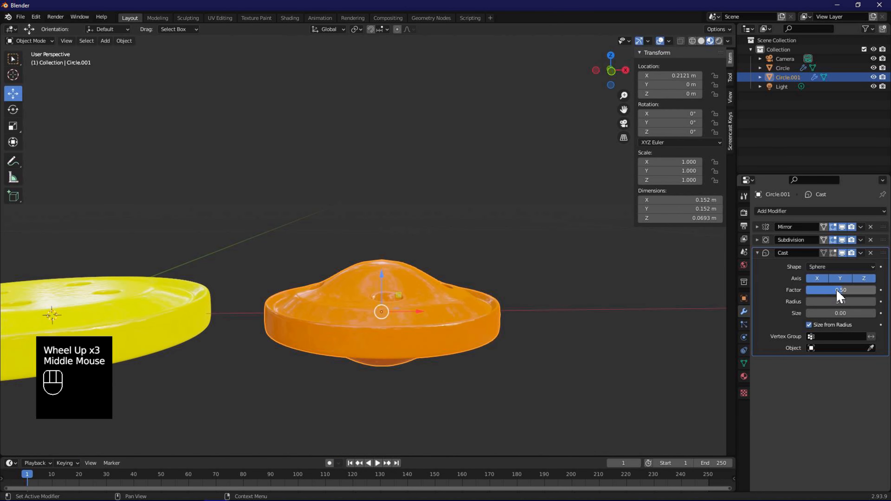
pyautogui.moveTo(846, 290); pyautogui.dragTo(838, 290)
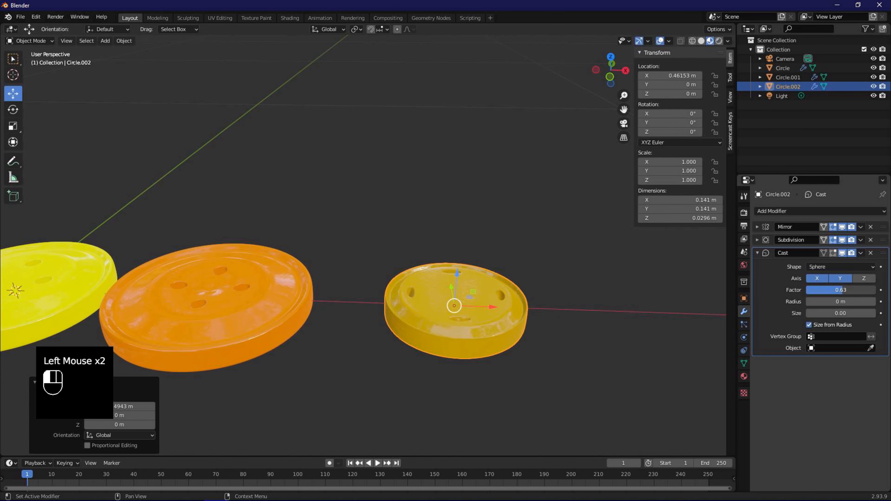
pyautogui.scroll(-3)
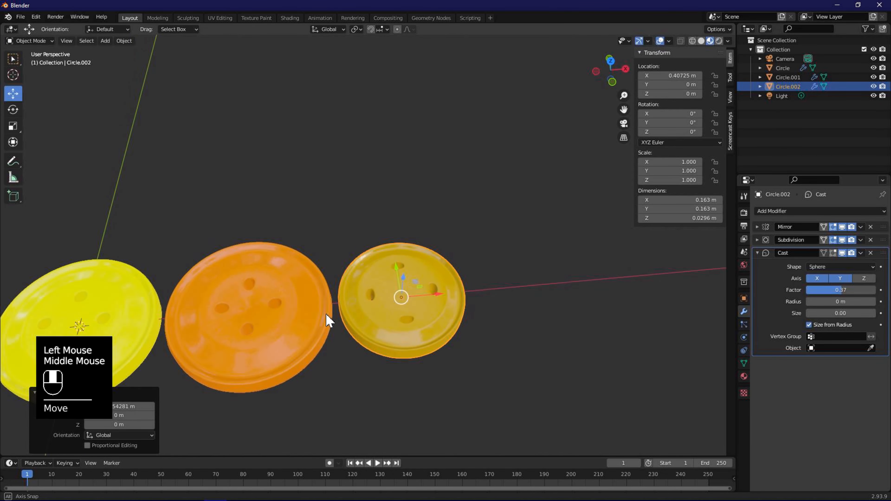
# - Duplicate the yellow button to the left as a pink copy with Cast Factor 0.5
pyautogui.click(321, 284)
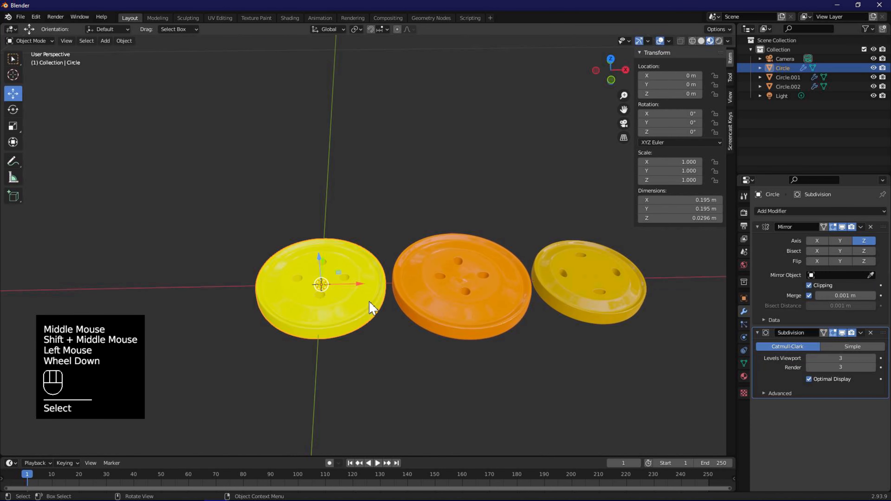
pyautogui.press('shift+d')
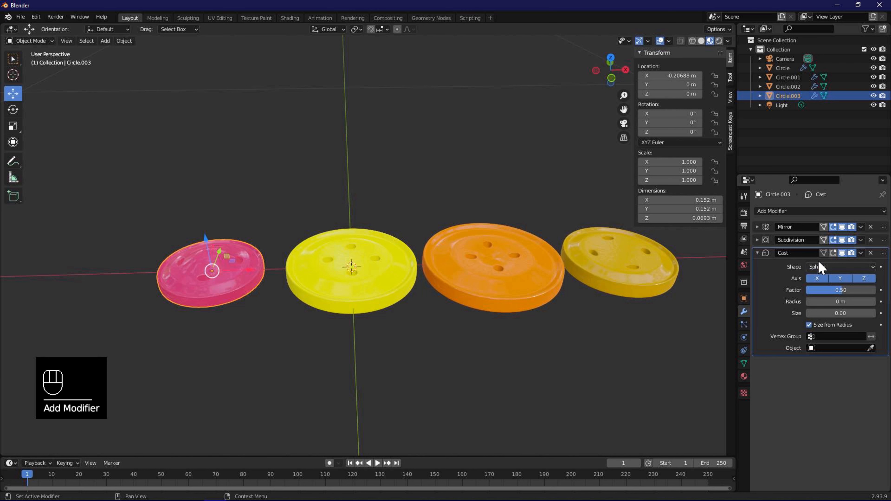
pyautogui.click(846, 267)
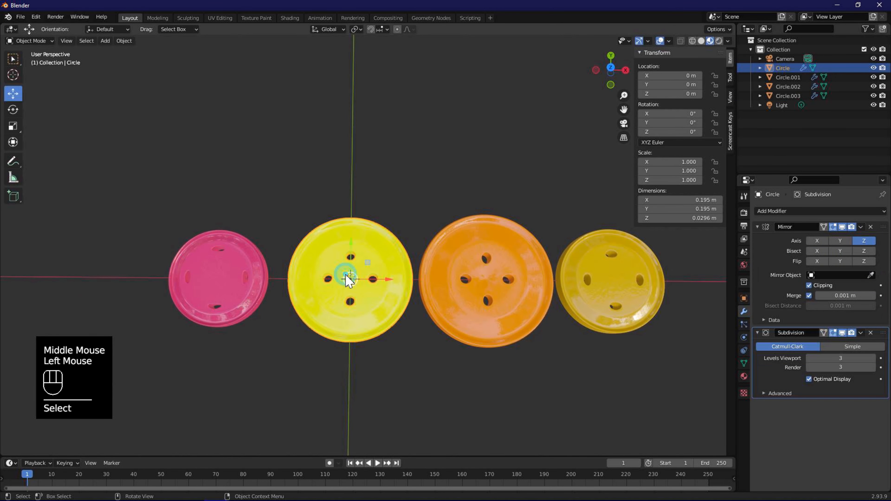
# - Duplicate the yellow button and place the copy above it along Y
pyautogui.press('shift+d')
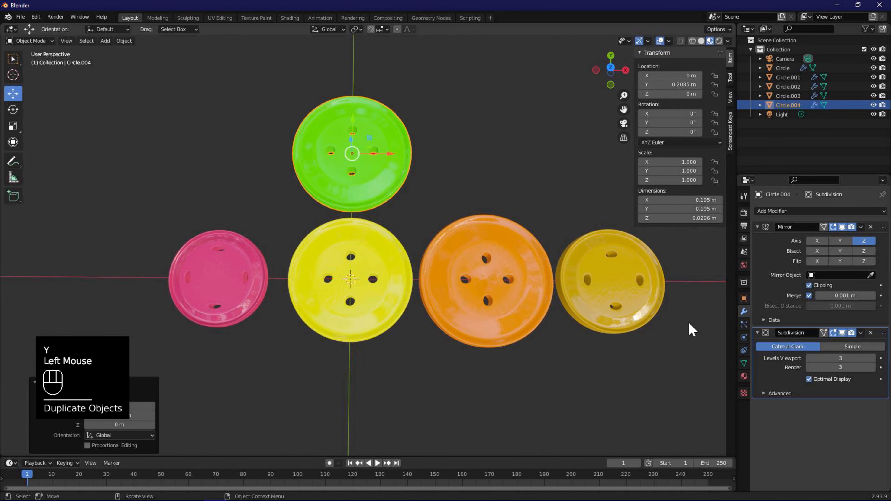
pyautogui.click(757, 227)
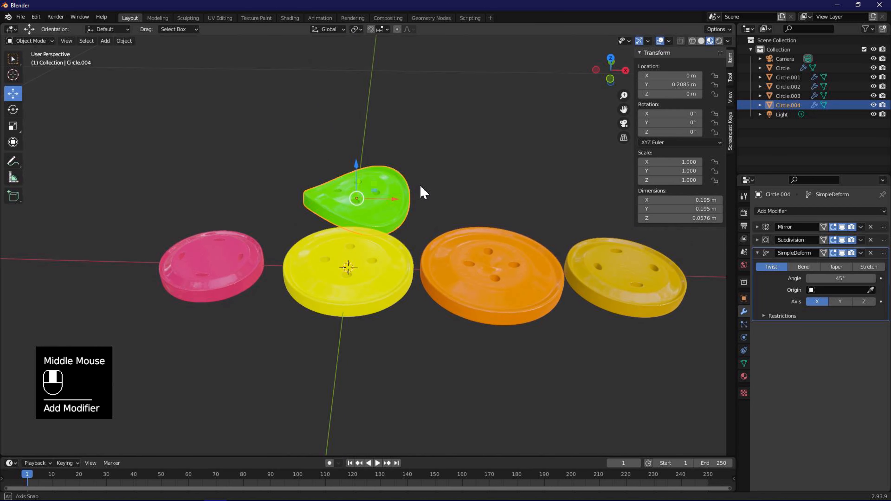
# - Give the green copy a Simple Deform Stretch on axis Z with Factor 0.005
pyautogui.click(868, 267)
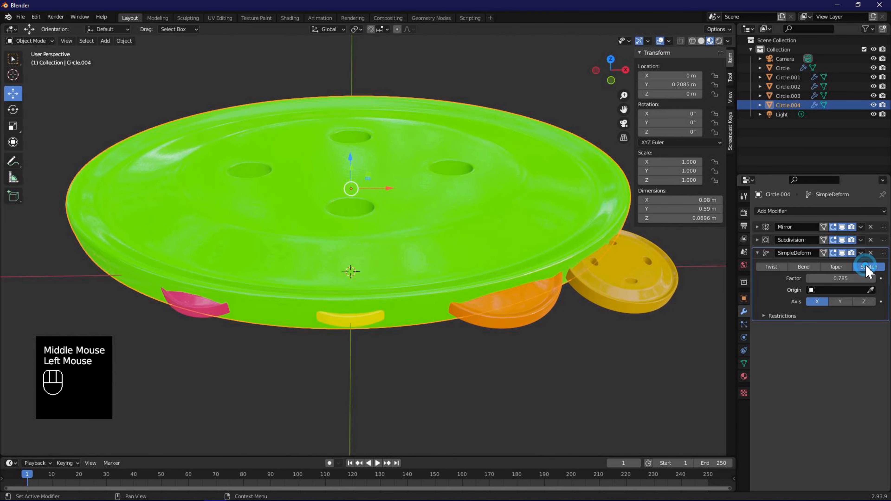
pyautogui.click(862, 301)
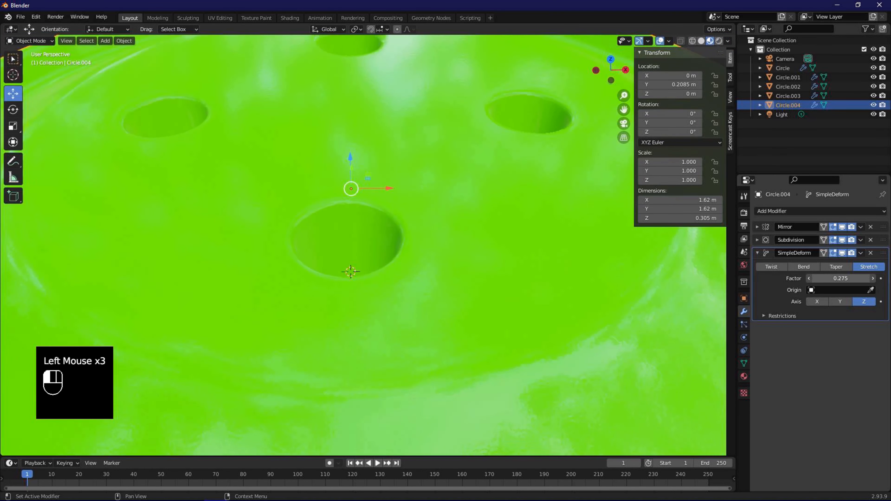
pyautogui.moveTo(841, 279); pyautogui.dragTo(830, 279)
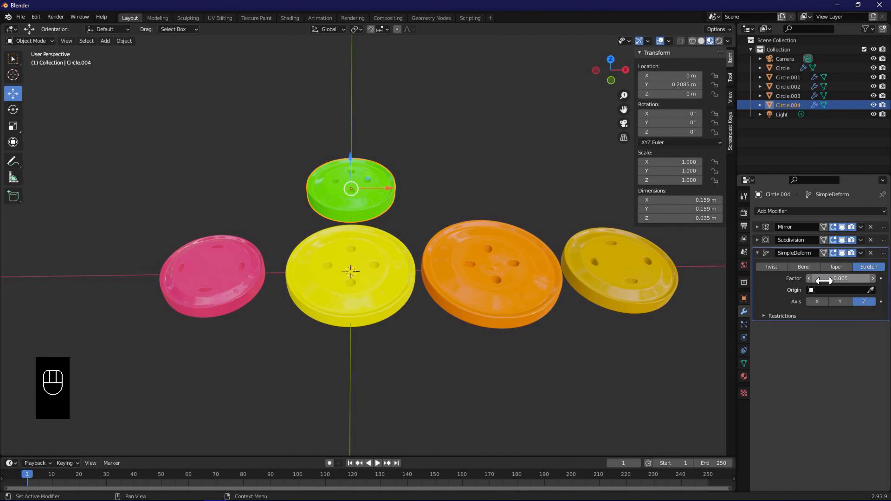
pyautogui.moveTo(350, 256); pyautogui.dragTo(526, 176)
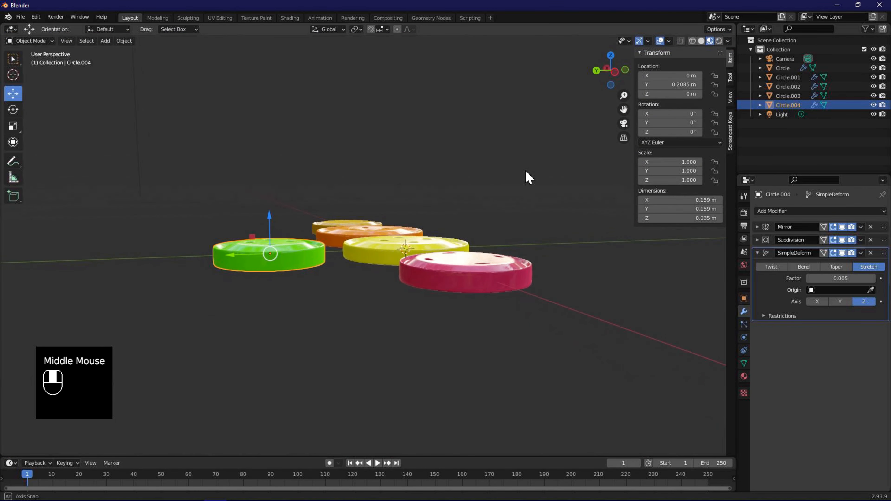
pyautogui.moveTo(528, 176); pyautogui.dragTo(421, 228)
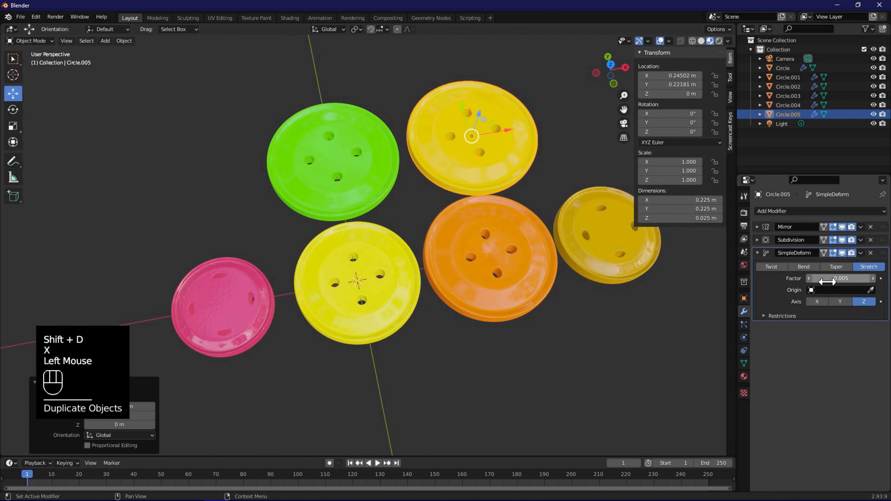
# - Switch the yellow button's Simple Deform to Taper with Factor about -0.235
pyautogui.click(836, 267)
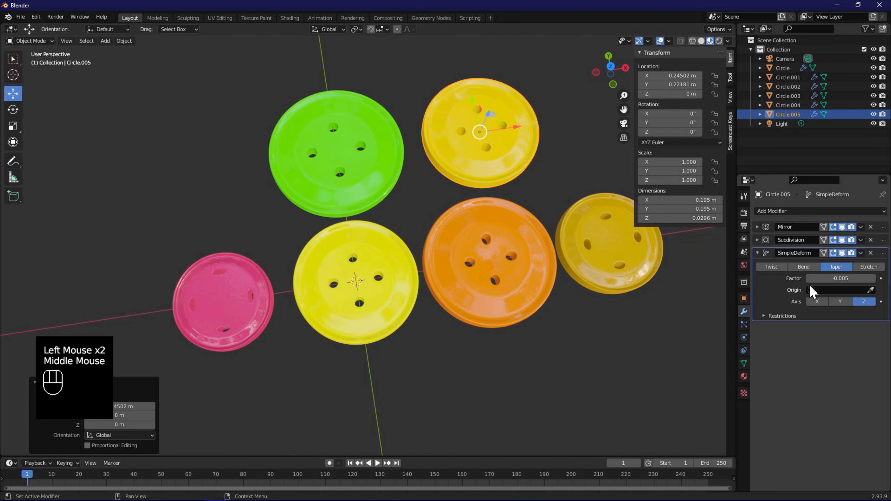
pyautogui.moveTo(841, 278); pyautogui.dragTo(827, 282)
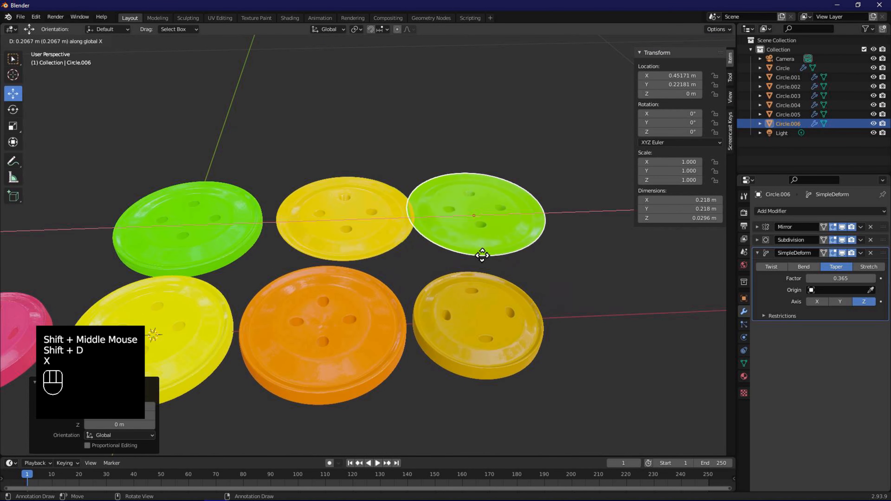
# - Place a tapered green copy on the top row and duplicate it once more to the left
pyautogui.click(482, 255)
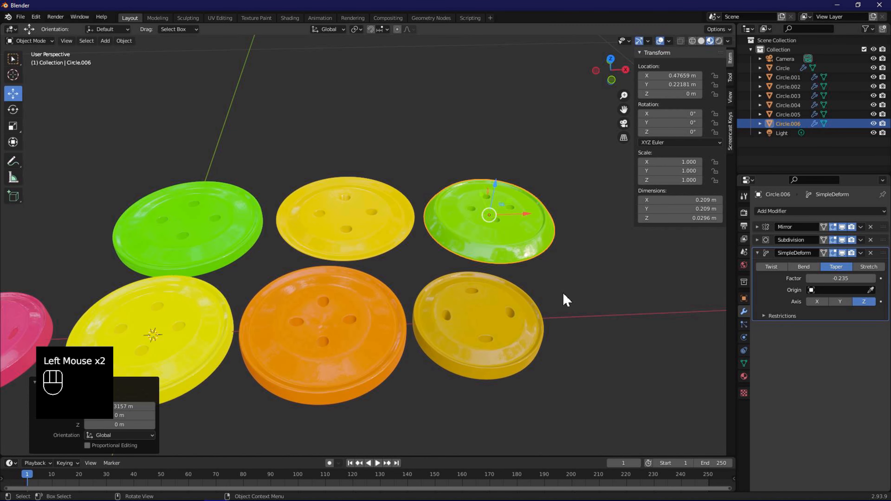
pyautogui.scroll(-3)
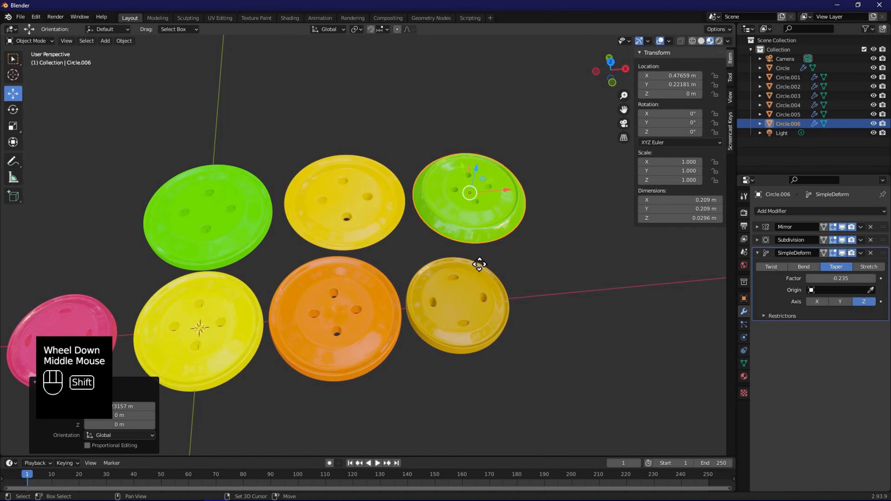
pyautogui.press('shift+d')
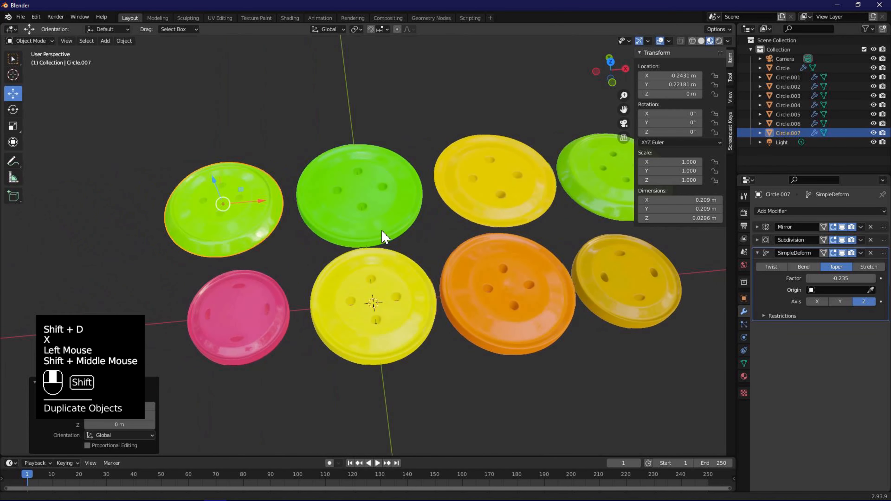
# - Set the top-left green button to Stretch with Factor 0.055 on Z and reposition it
pyautogui.scroll(3)
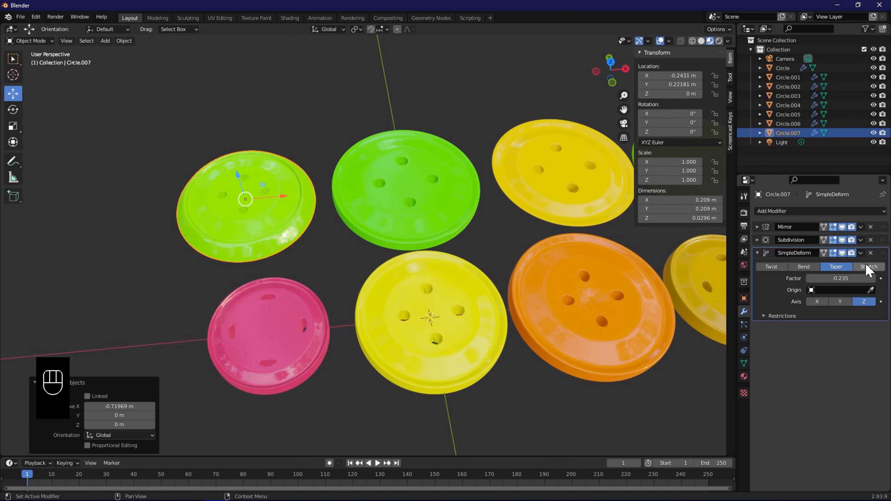
pyautogui.click(867, 267)
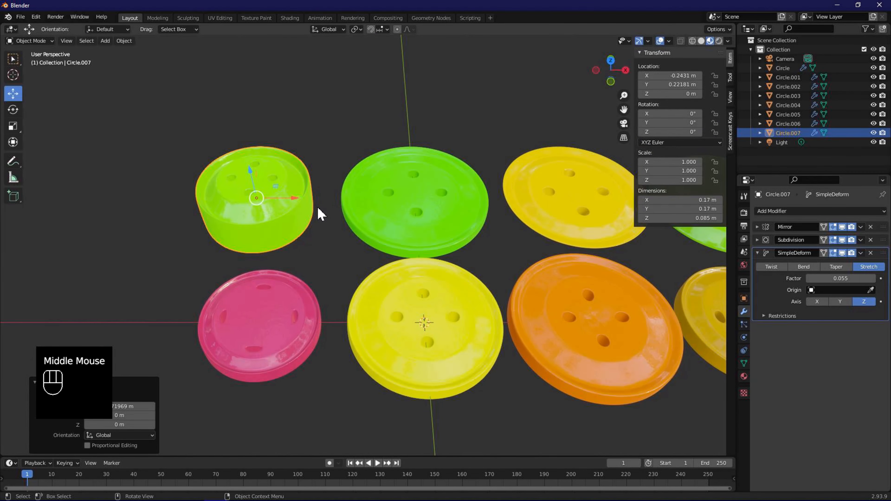
pyautogui.scroll(-3)
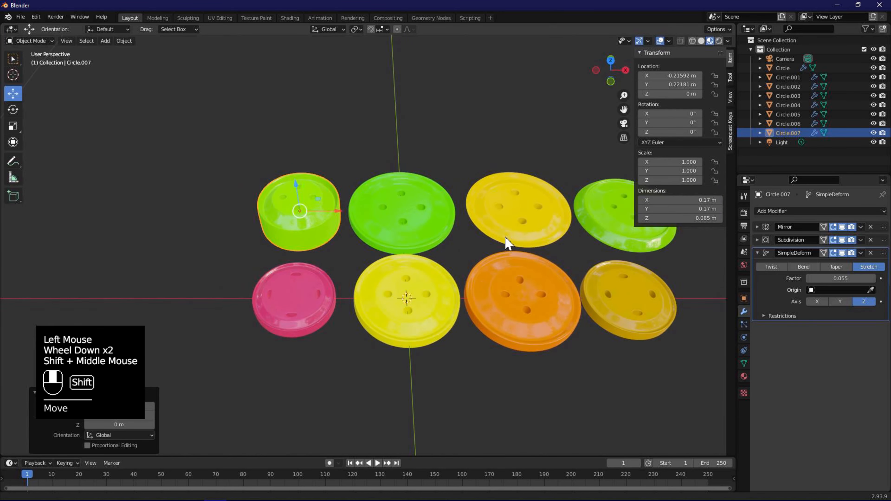
pyautogui.click(290, 17)
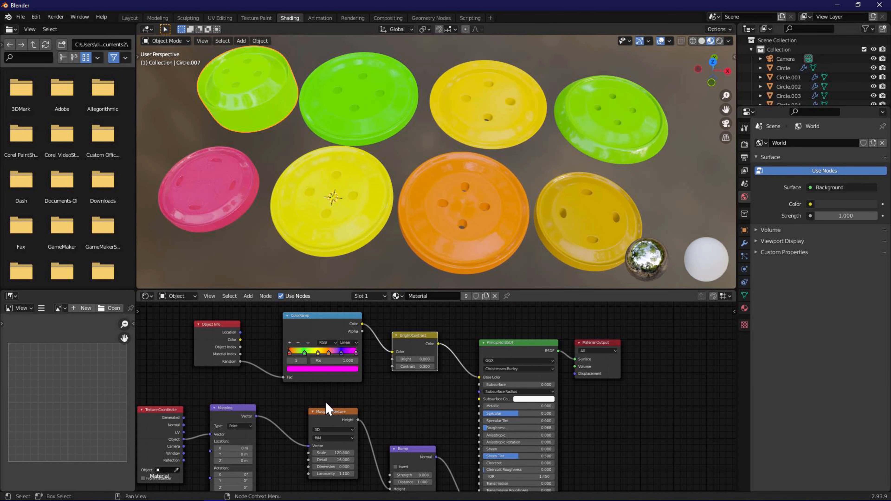
# - Tweak the Bright/Contrast values, then delete the node so the ColorRamp feeds Base Color
pyautogui.click(417, 366)
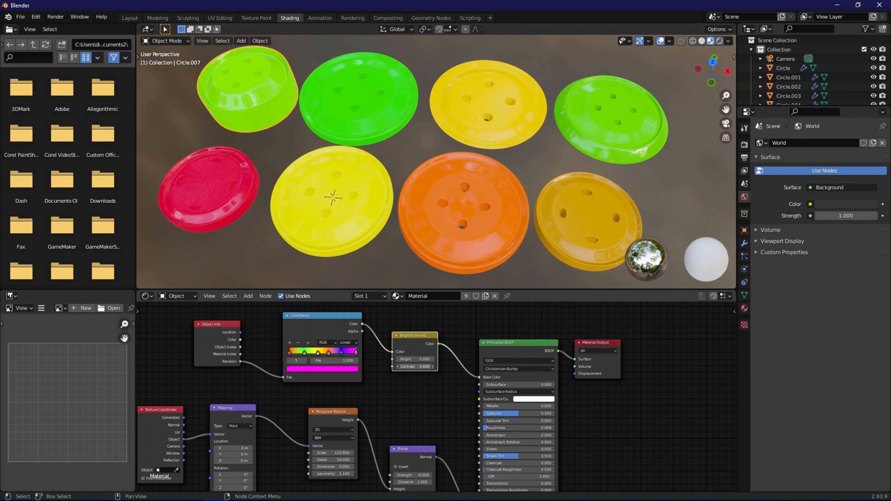
pyautogui.moveTo(415, 366); pyautogui.dragTo(432, 367)
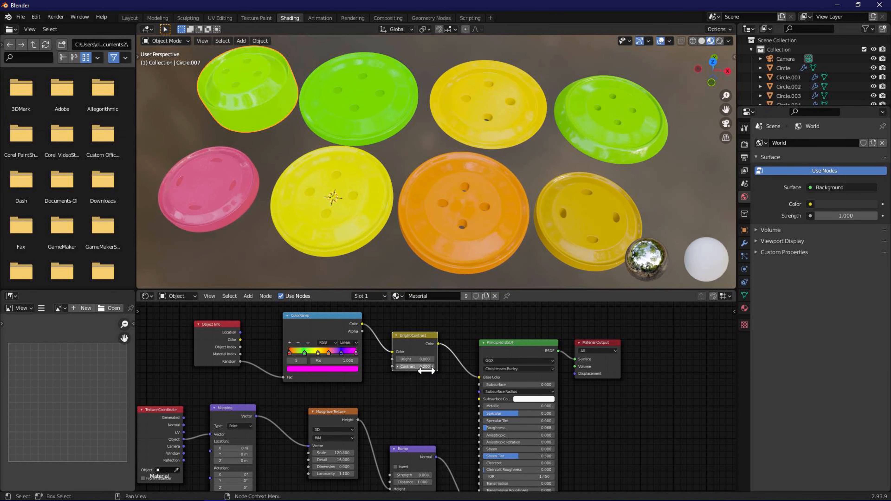
pyautogui.moveTo(423, 359); pyautogui.dragTo(423, 359)
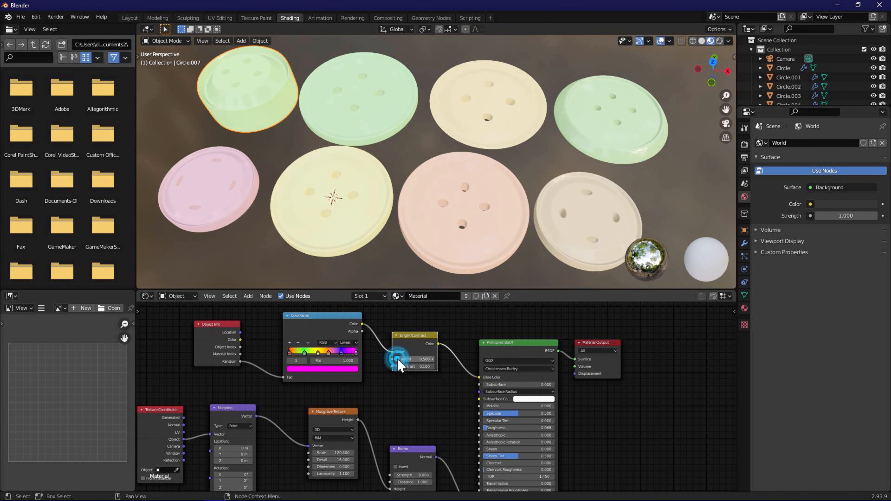
pyautogui.moveTo(415, 359); pyautogui.dragTo(408, 362)
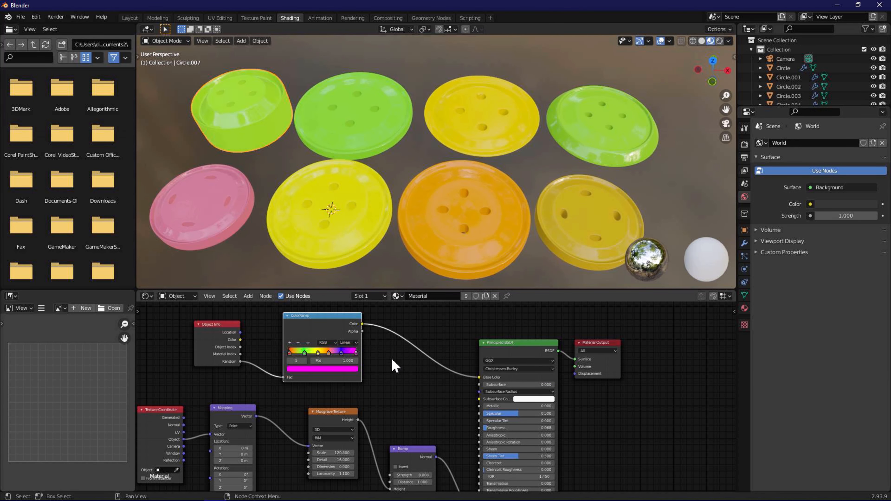
# - Insert a Hue/Saturation/Value node after the ColorRamp and shift the hue
pyautogui.click(248, 296)
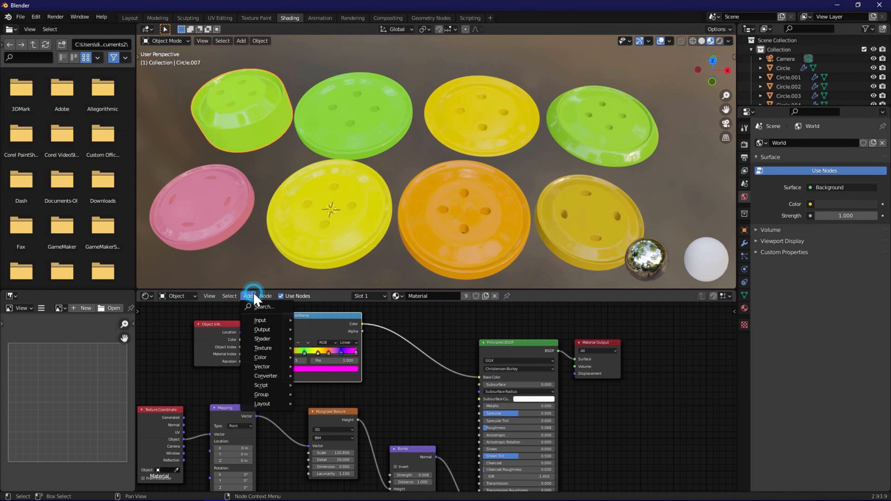
pyautogui.click(261, 357)
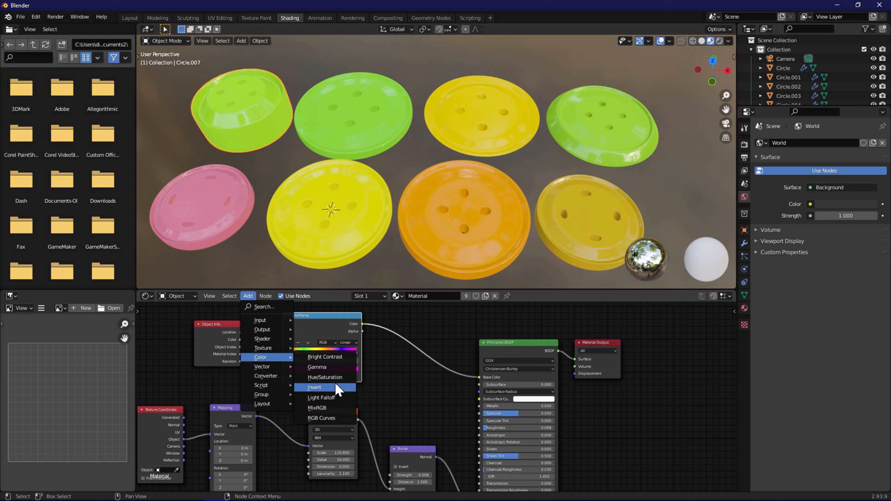
pyautogui.click(324, 377)
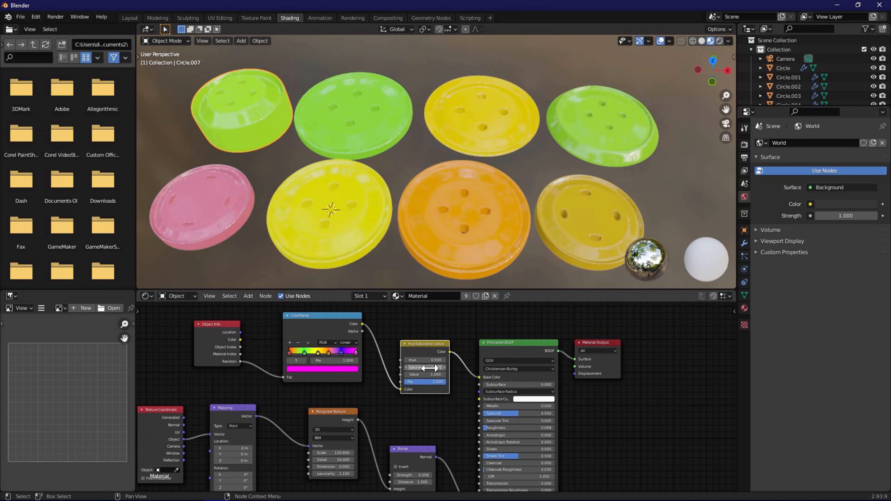
pyautogui.moveTo(432, 359); pyautogui.dragTo(423, 360)
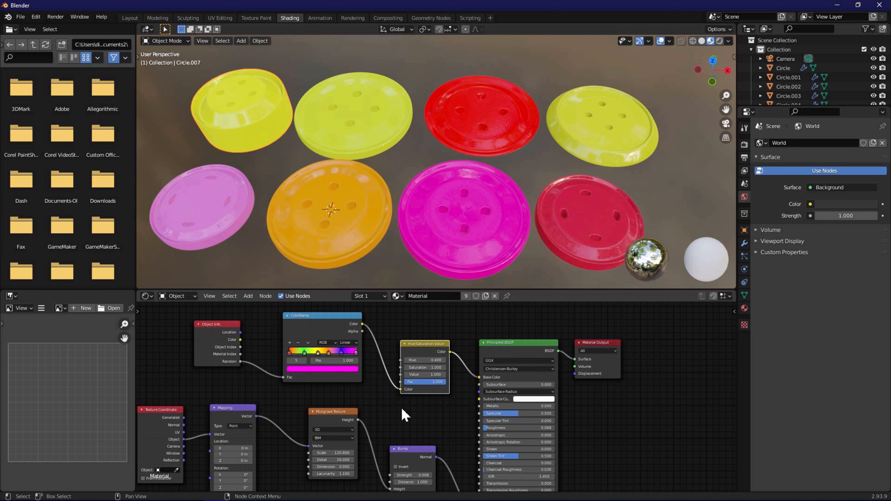
pyautogui.moveTo(429, 360)
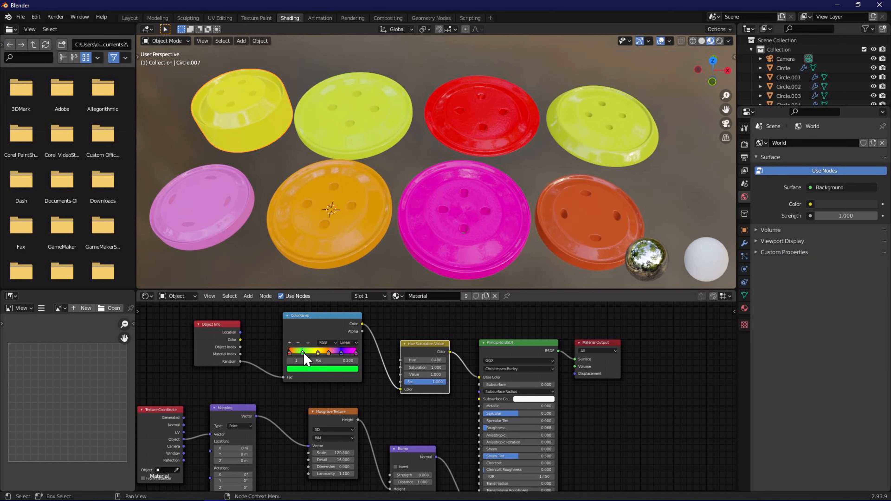
# - Retune the ColorRamp stops toward yellow, lime, magenta, pink and red with Ease interpolation
pyautogui.moveTo(302, 352); pyautogui.dragTo(317, 352)
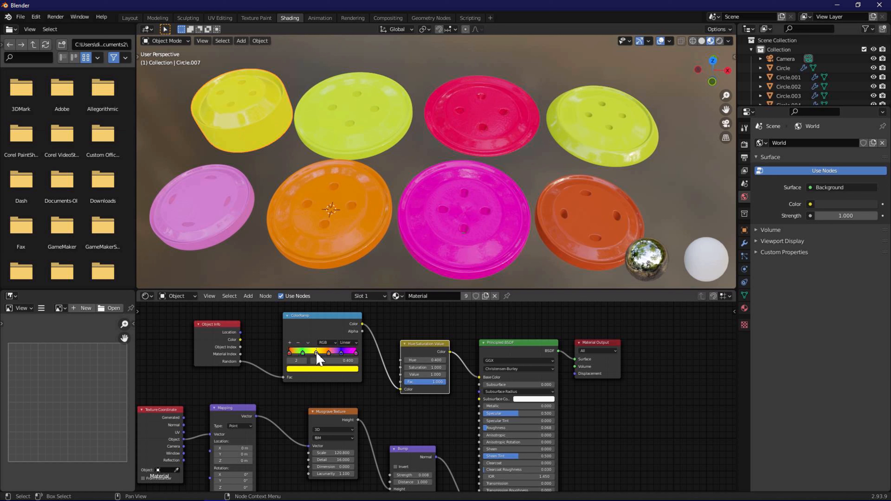
pyautogui.click(340, 353)
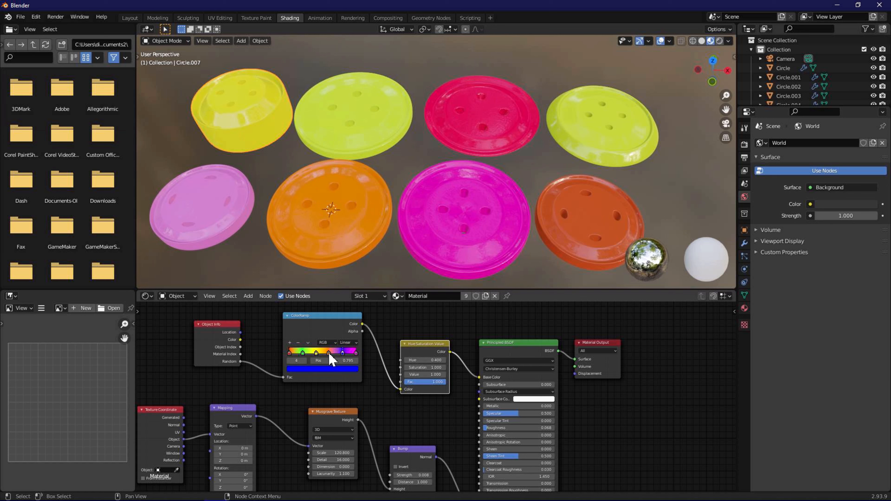
pyautogui.moveTo(329, 352); pyautogui.dragTo(322, 352)
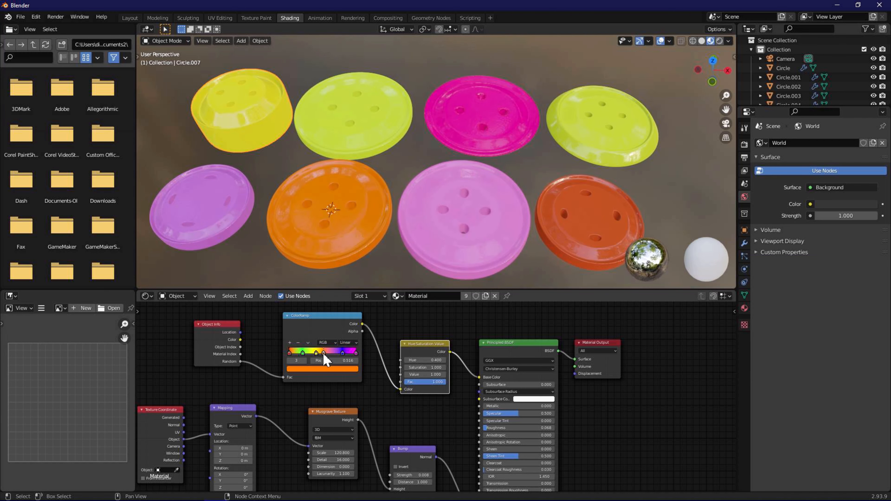
pyautogui.moveTo(327, 352); pyautogui.dragTo(323, 352)
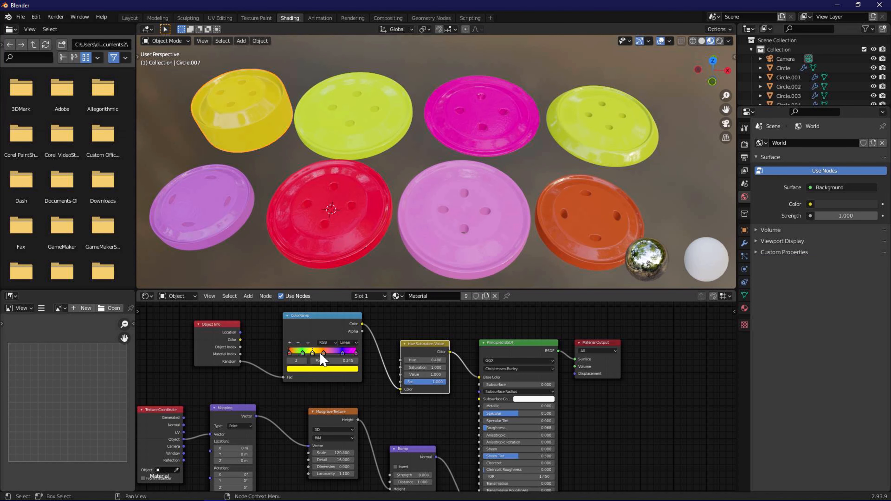
pyautogui.moveTo(313, 352); pyautogui.dragTo(331, 352)
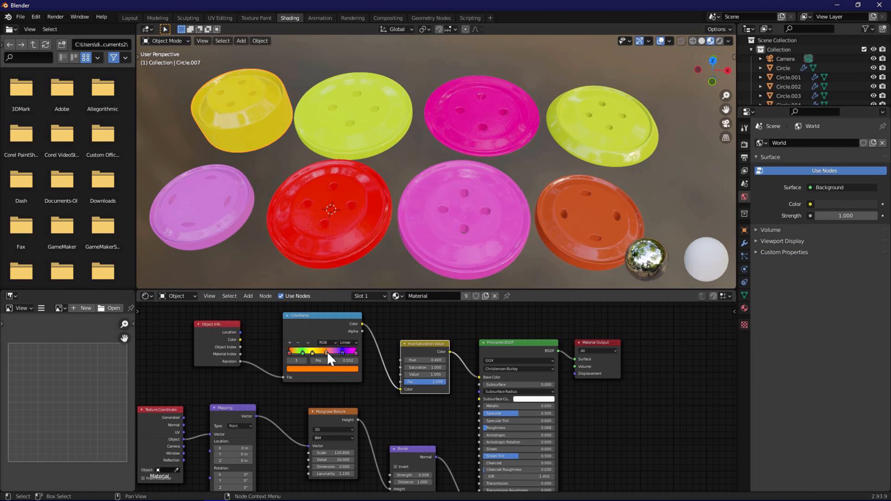
pyautogui.moveTo(331, 353); pyautogui.dragTo(321, 352)
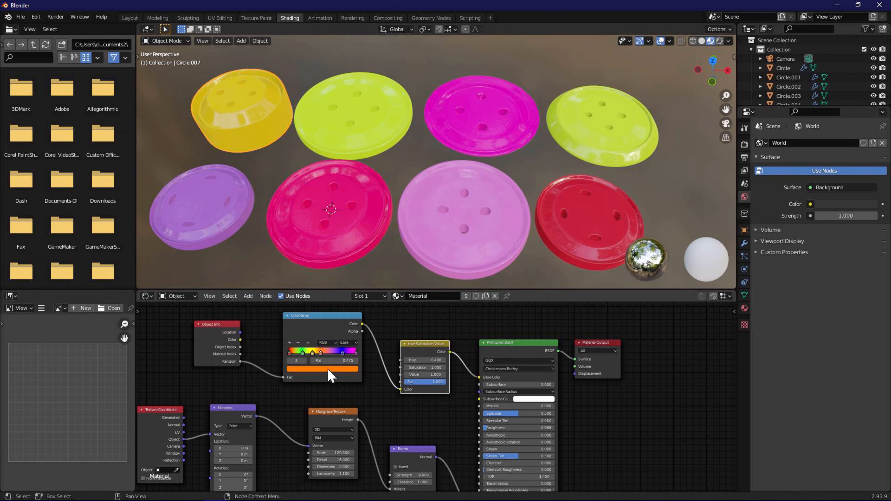
pyautogui.moveTo(321, 352); pyautogui.dragTo(326, 352)
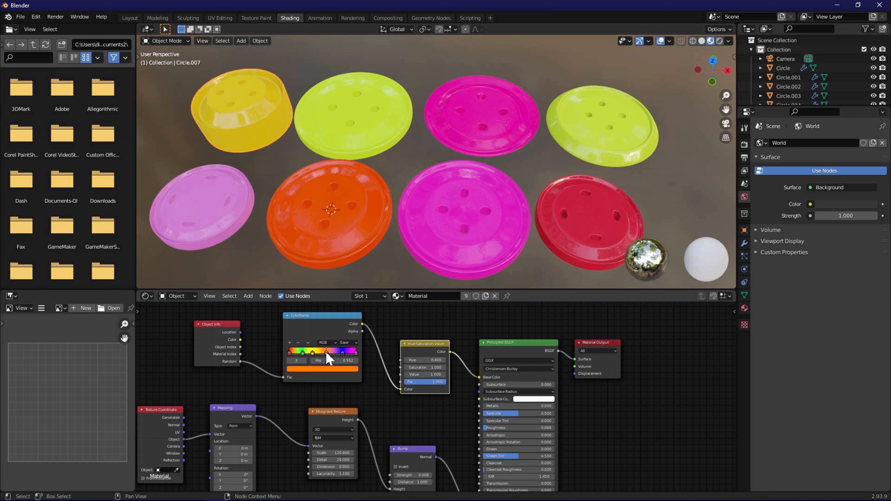
pyautogui.moveTo(327, 353); pyautogui.dragTo(324, 352)
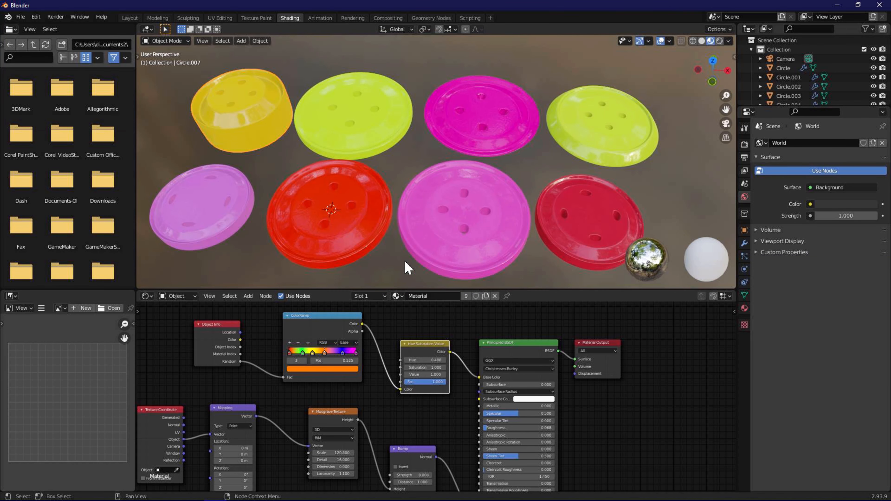
# - In the Layout workspace, add a mesh plane and lower it along Z just beneath the buttons
pyautogui.click(130, 17)
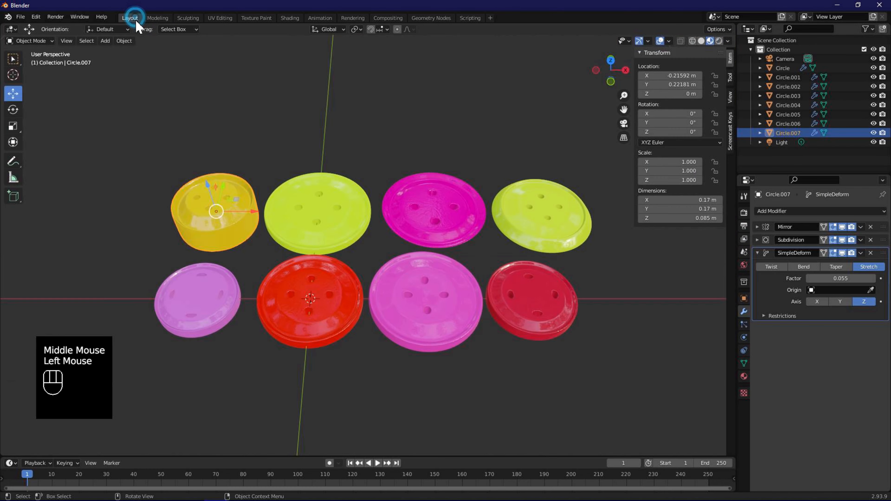
pyautogui.scroll(-3)
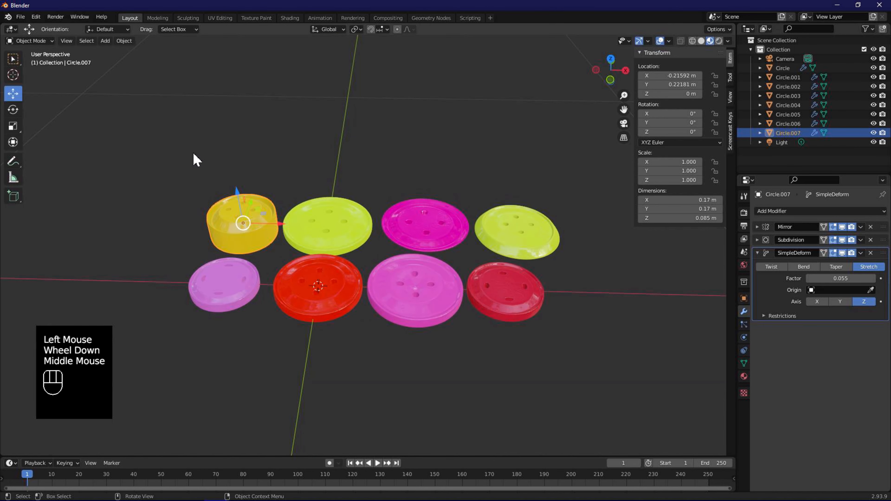
pyautogui.click(104, 40)
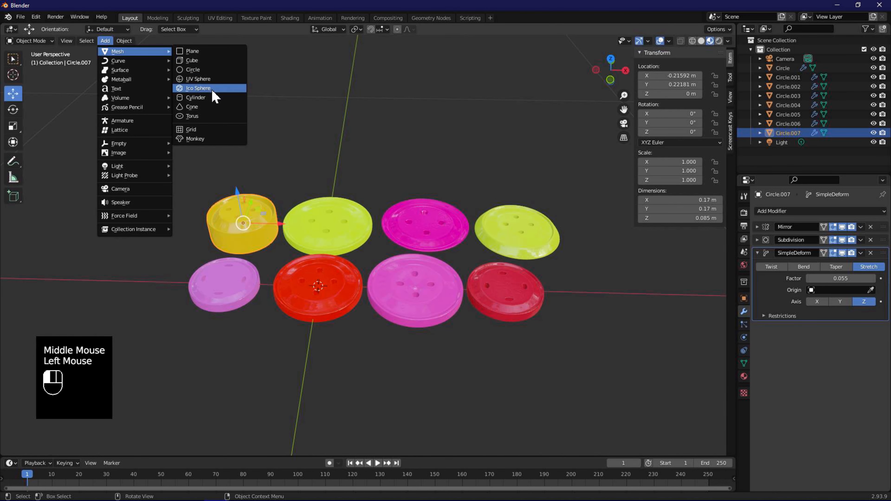
pyautogui.click(193, 50)
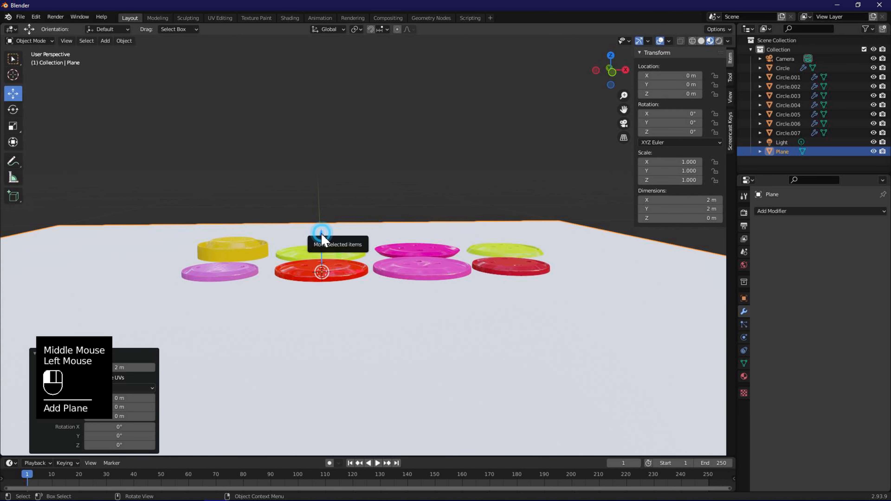
pyautogui.press('g')
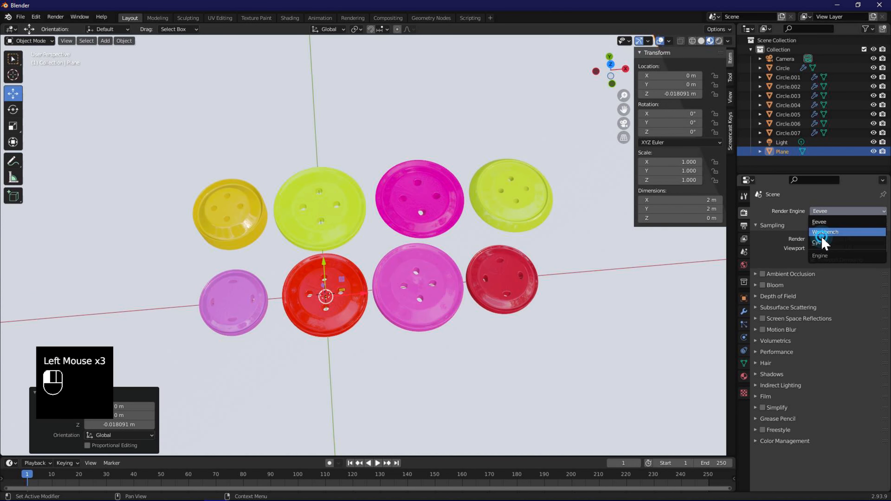
# - Set the render engine to Cycles with denoising enabled
pyautogui.click(821, 241)
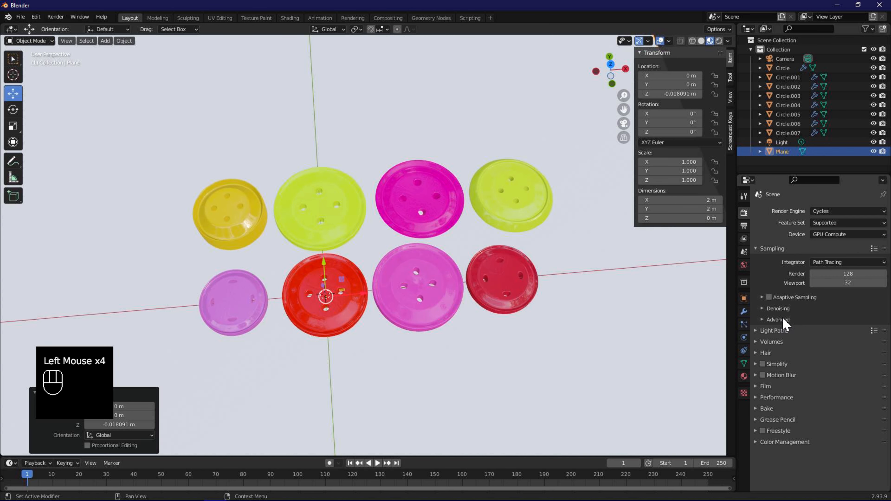
pyautogui.click(762, 308)
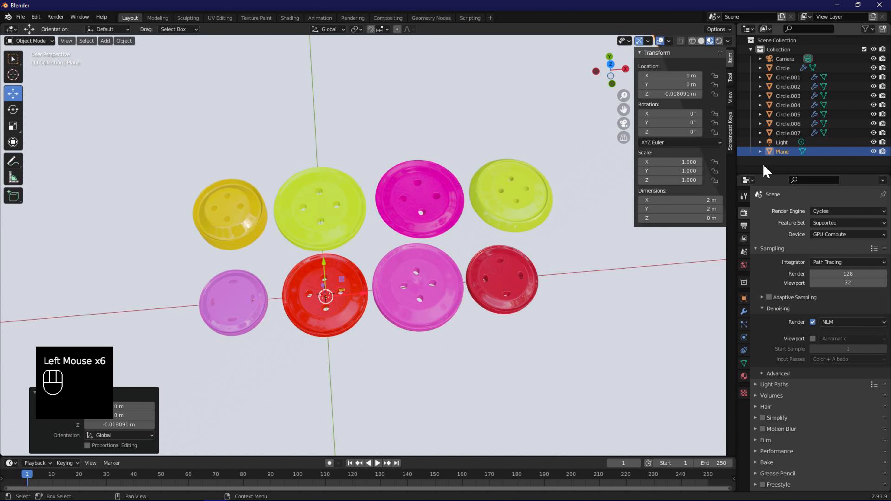
# - Select the area light and set its Size X to 1 m
pyautogui.click(782, 142)
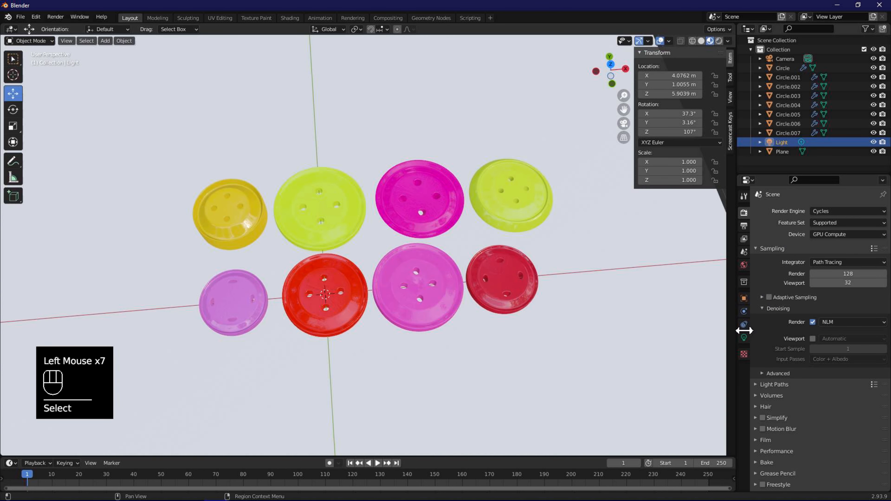
pyautogui.click(743, 339)
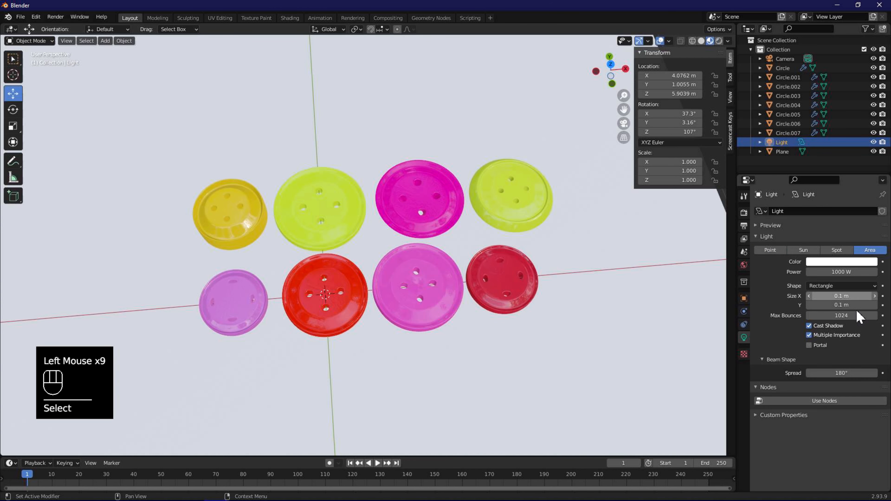
pyautogui.click(841, 295)
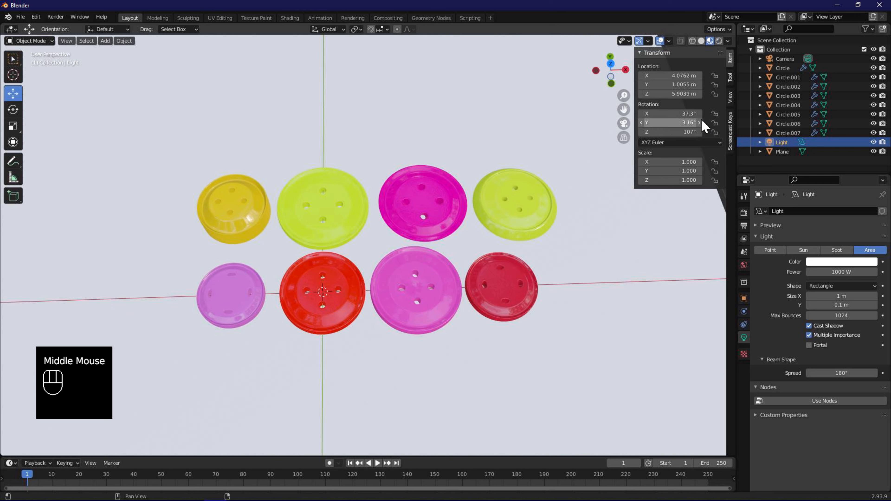
pyautogui.click(731, 95)
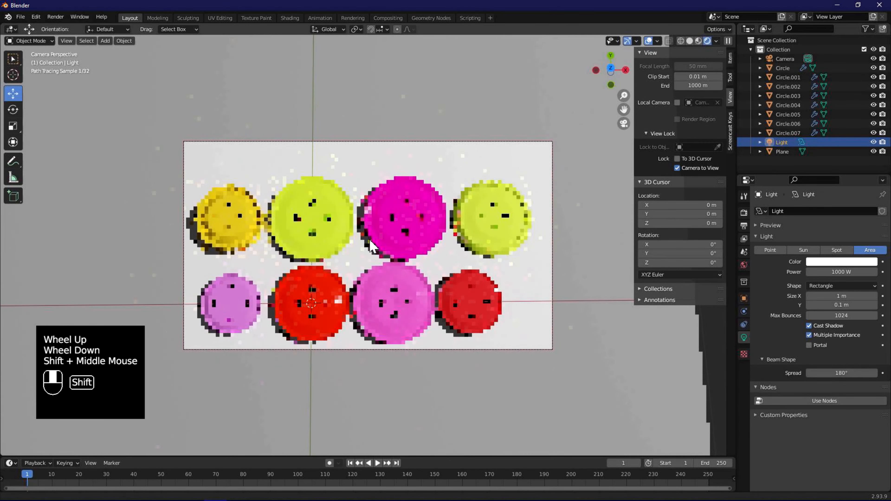
# - Launch Render Image from the camera view to render the buttons in Cycles
pyautogui.scroll(-3)
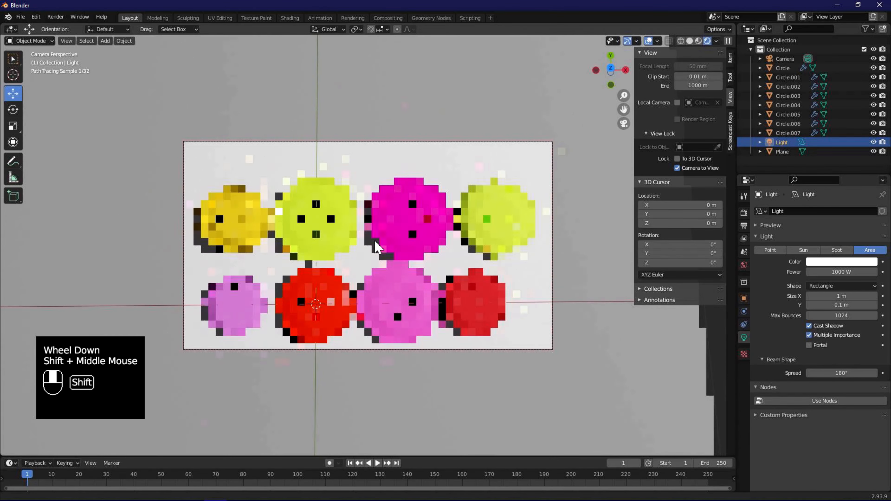
pyautogui.click(55, 17)
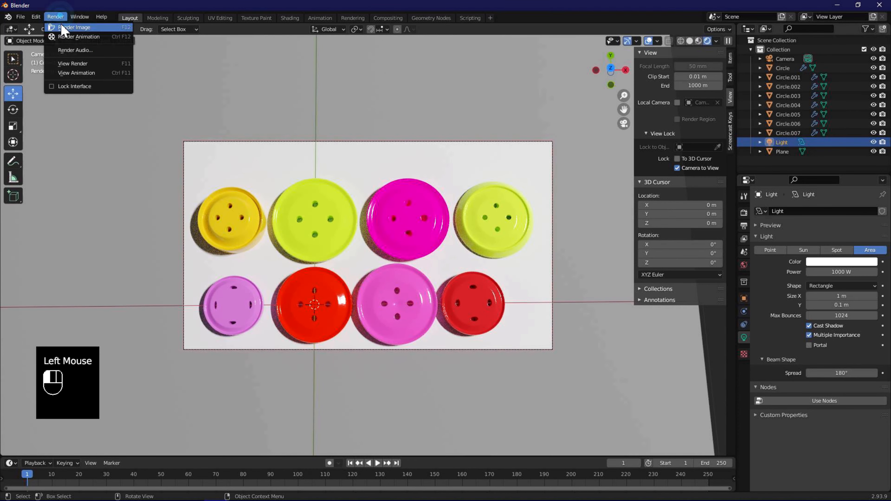
pyautogui.click(74, 28)
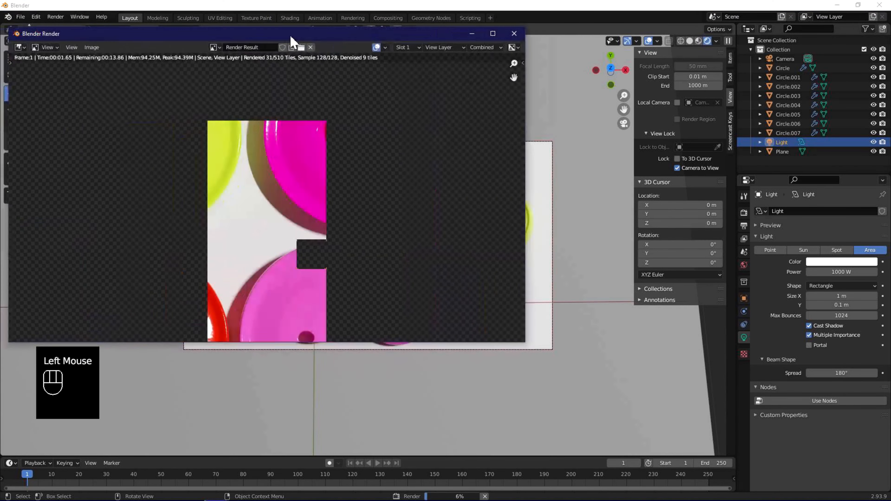